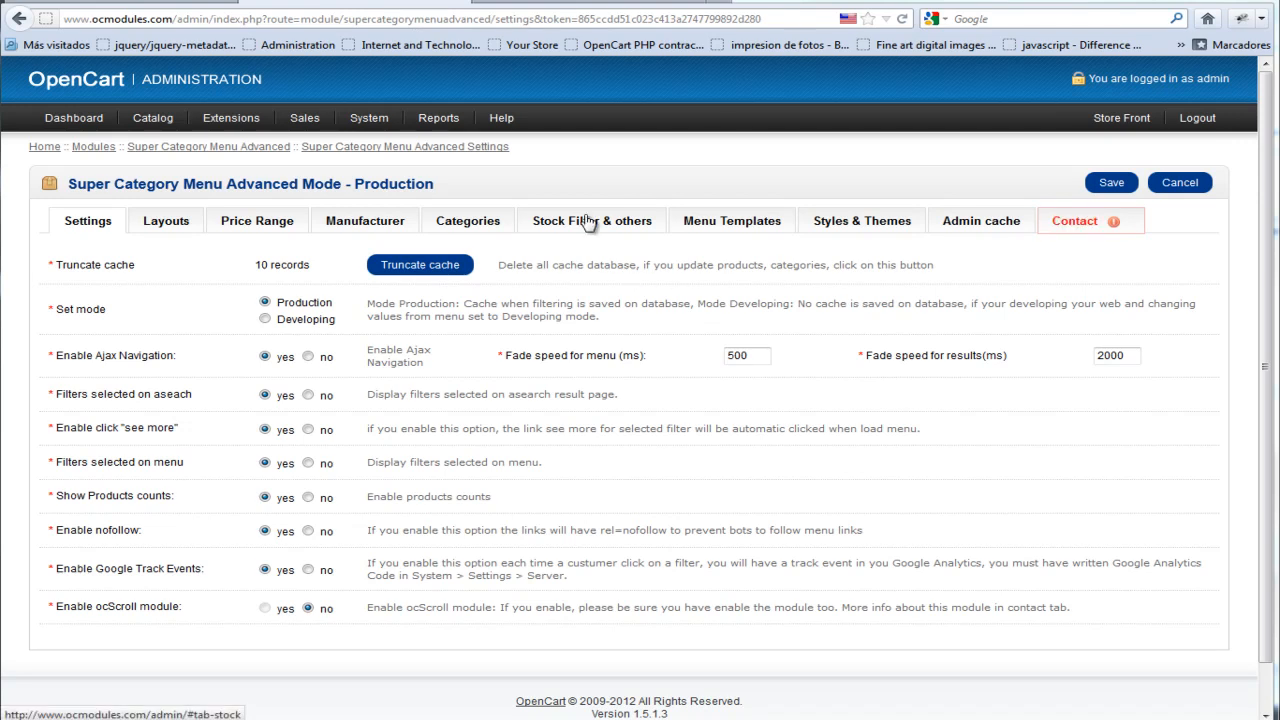
Show the Stock Filter & others options and keep Clearance as the clearance filter status.
{"action": "left_click", "coordinate": [588, 220]}
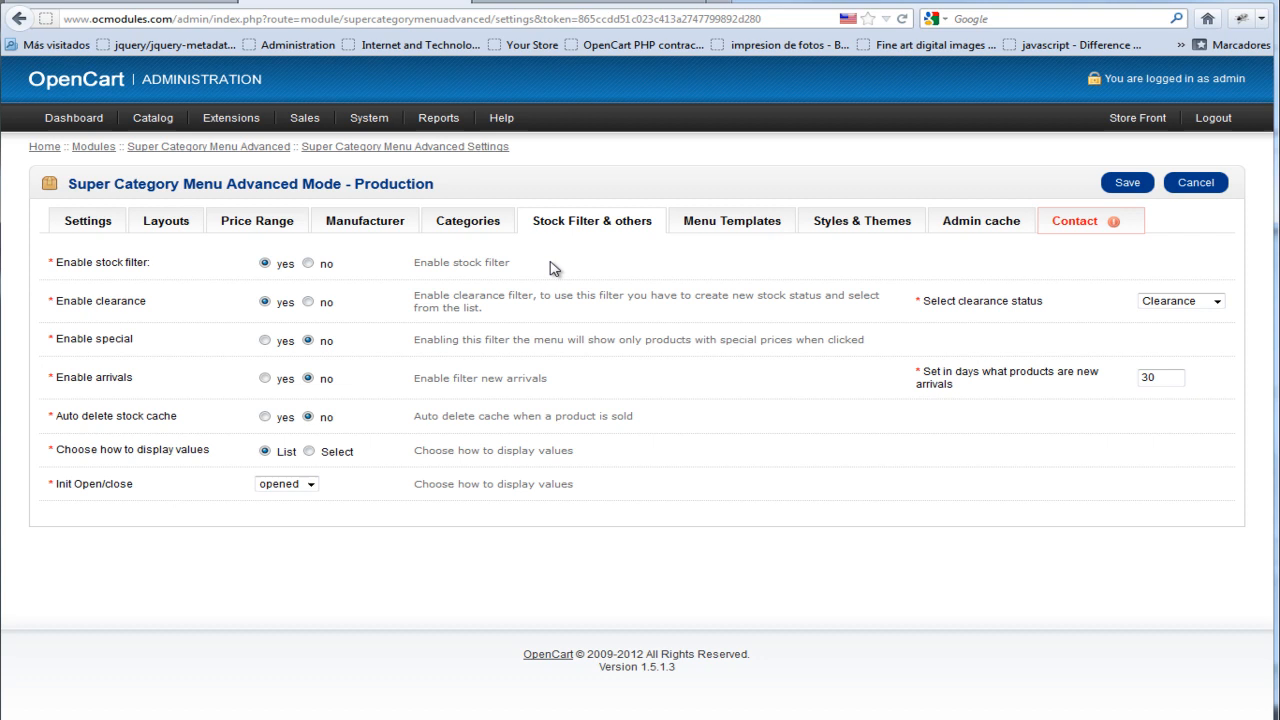
{"action": "mouse_move", "coordinate": [112, 262]}
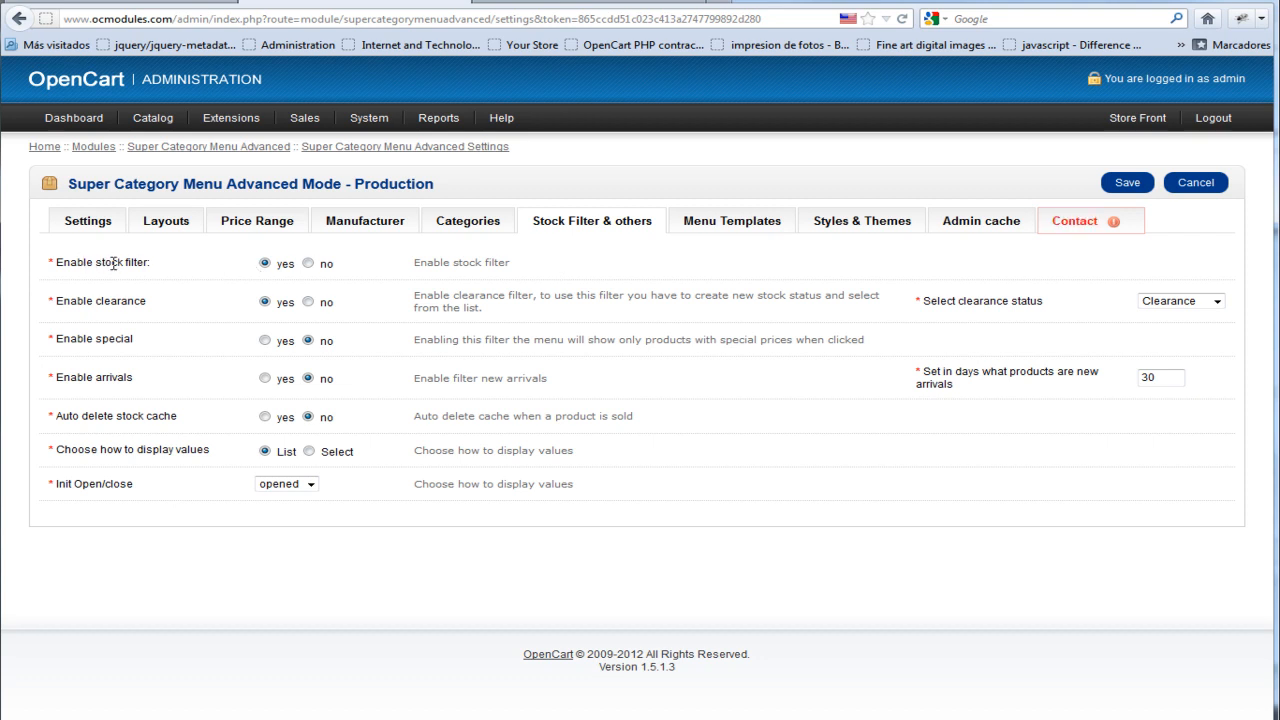
{"action": "mouse_move", "coordinate": [96, 296]}
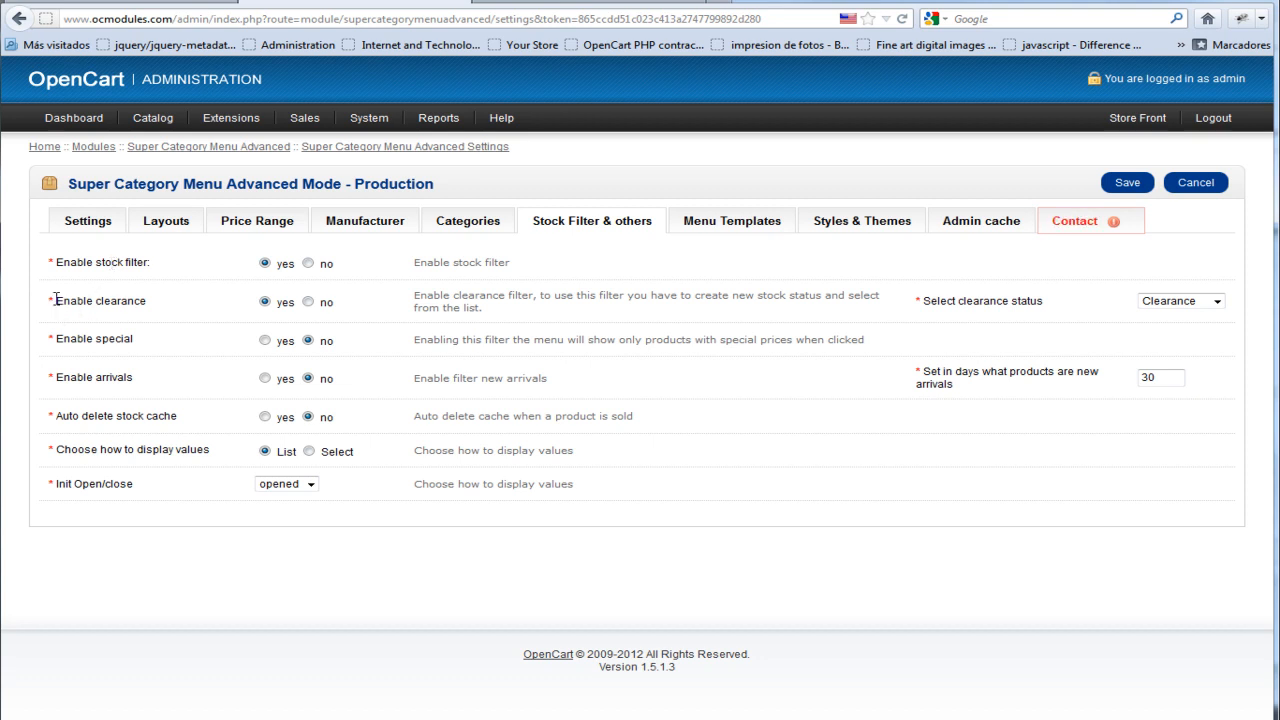
{"action": "double_click", "coordinate": [112, 300]}
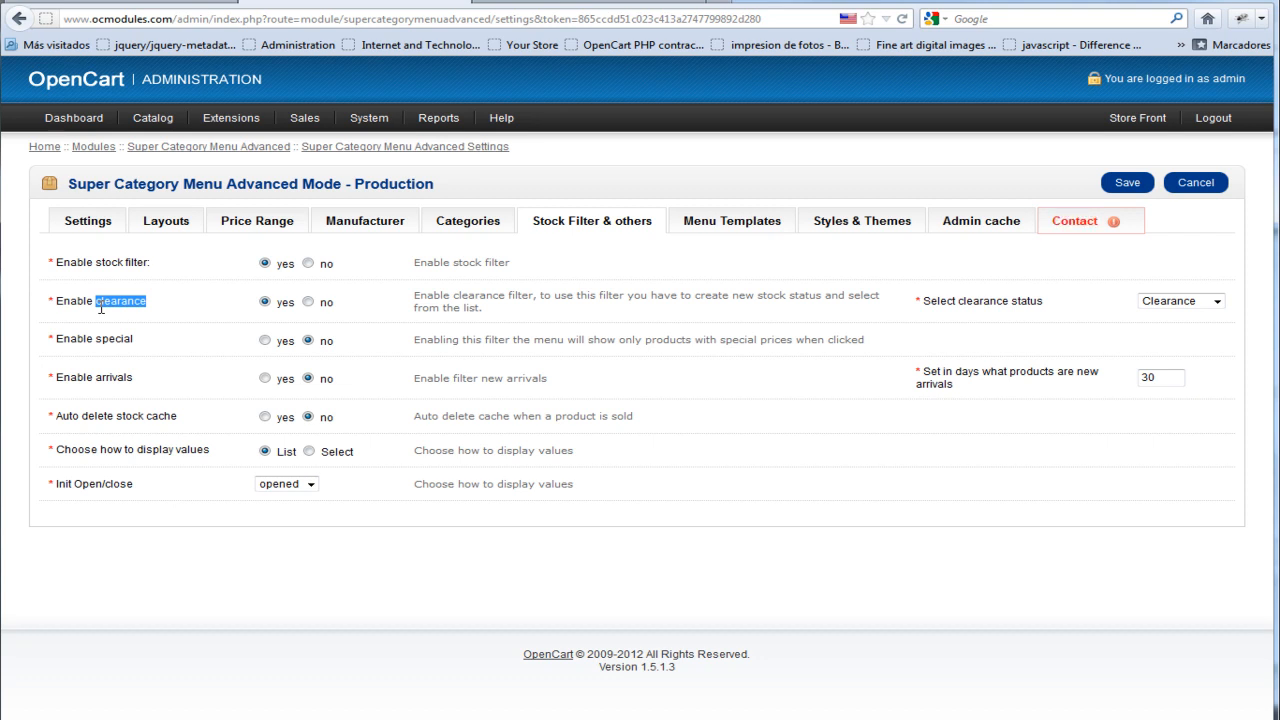
{"action": "left_click", "coordinate": [1216, 300]}
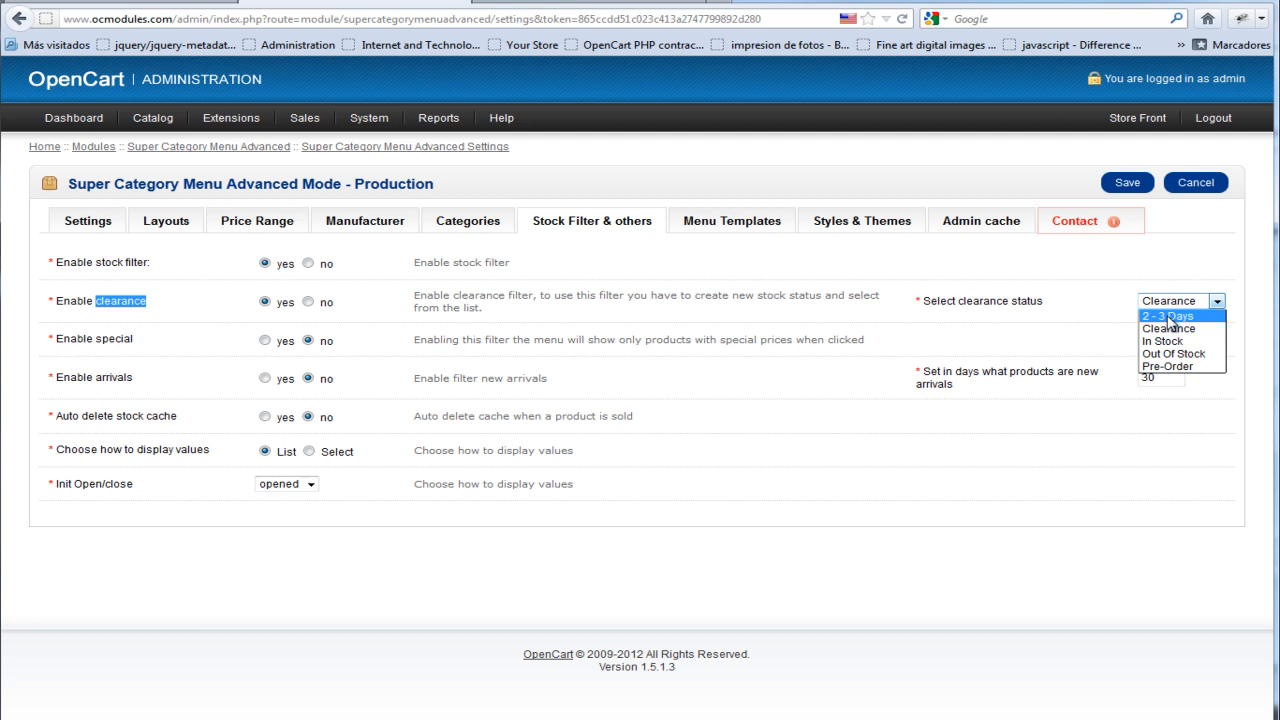
{"action": "left_click", "coordinate": [1172, 328]}
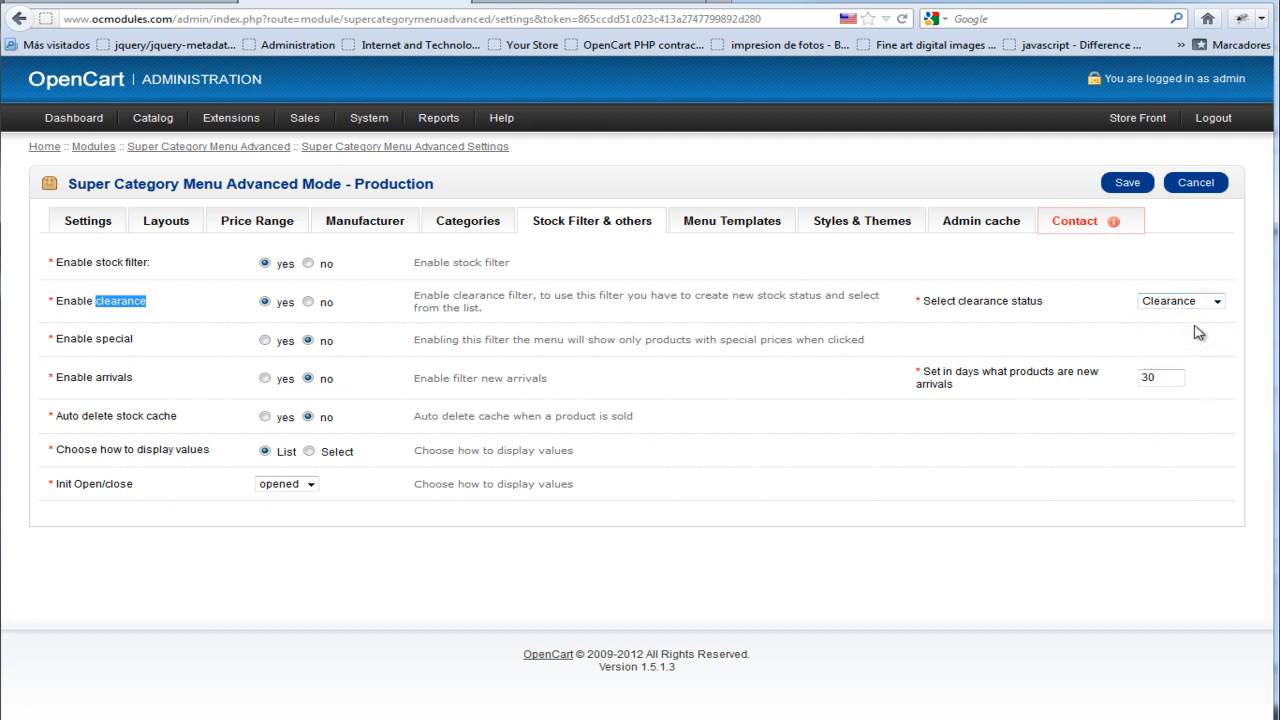
{"action": "left_click", "coordinate": [368, 116]}
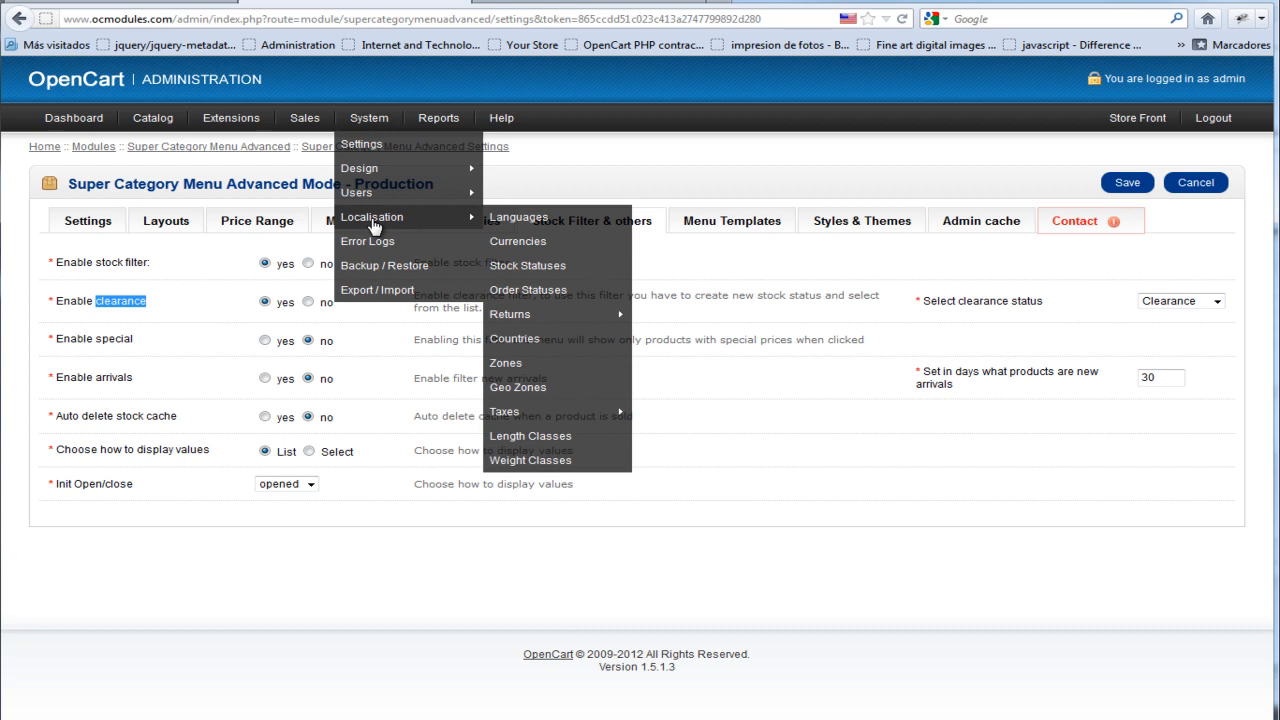
{"action": "mouse_move", "coordinate": [544, 298]}
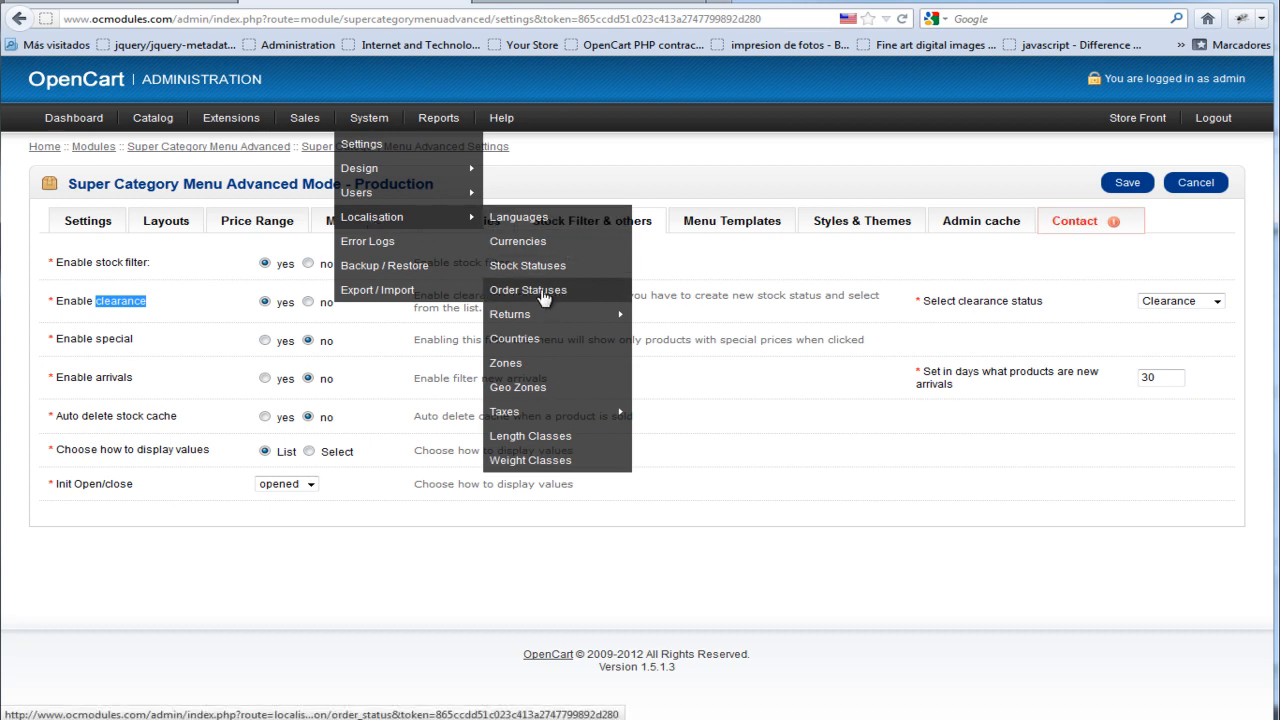
View the Stock Statuses list including Clearance, then go to the installed Modules list.
{"action": "left_click", "coordinate": [528, 264]}
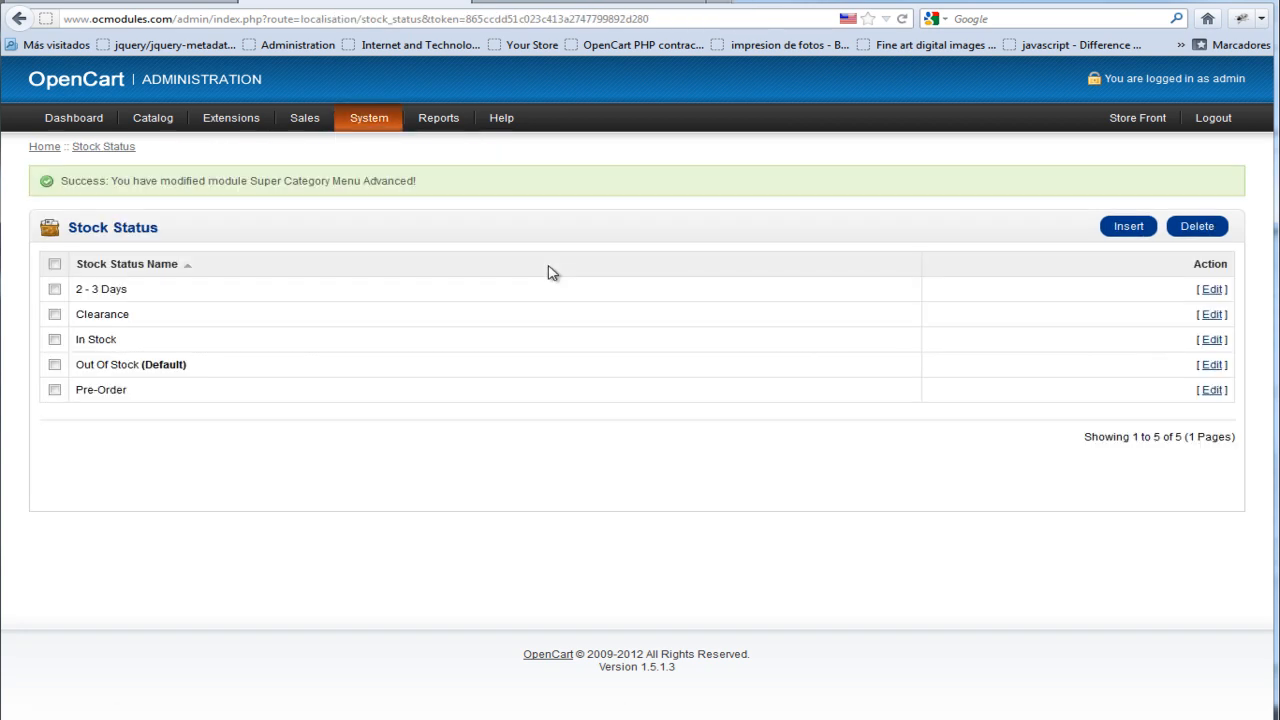
{"action": "double_click", "coordinate": [100, 324]}
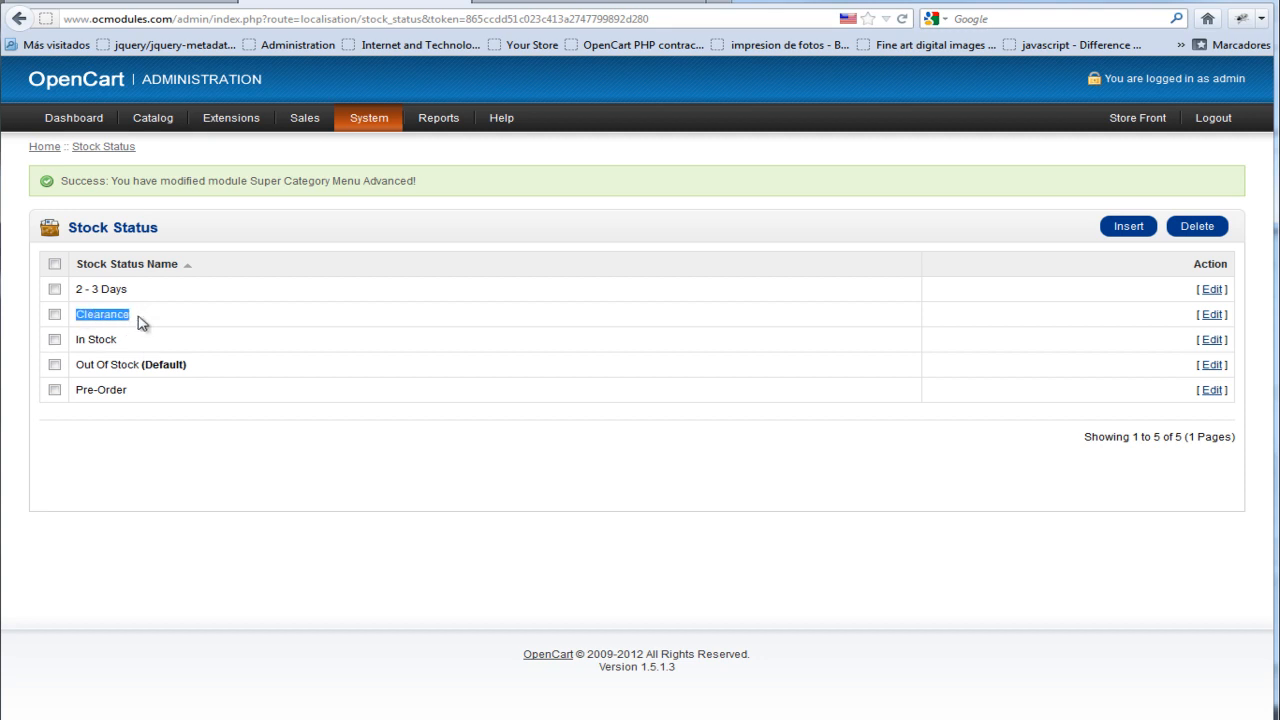
{"action": "left_click", "coordinate": [232, 116]}
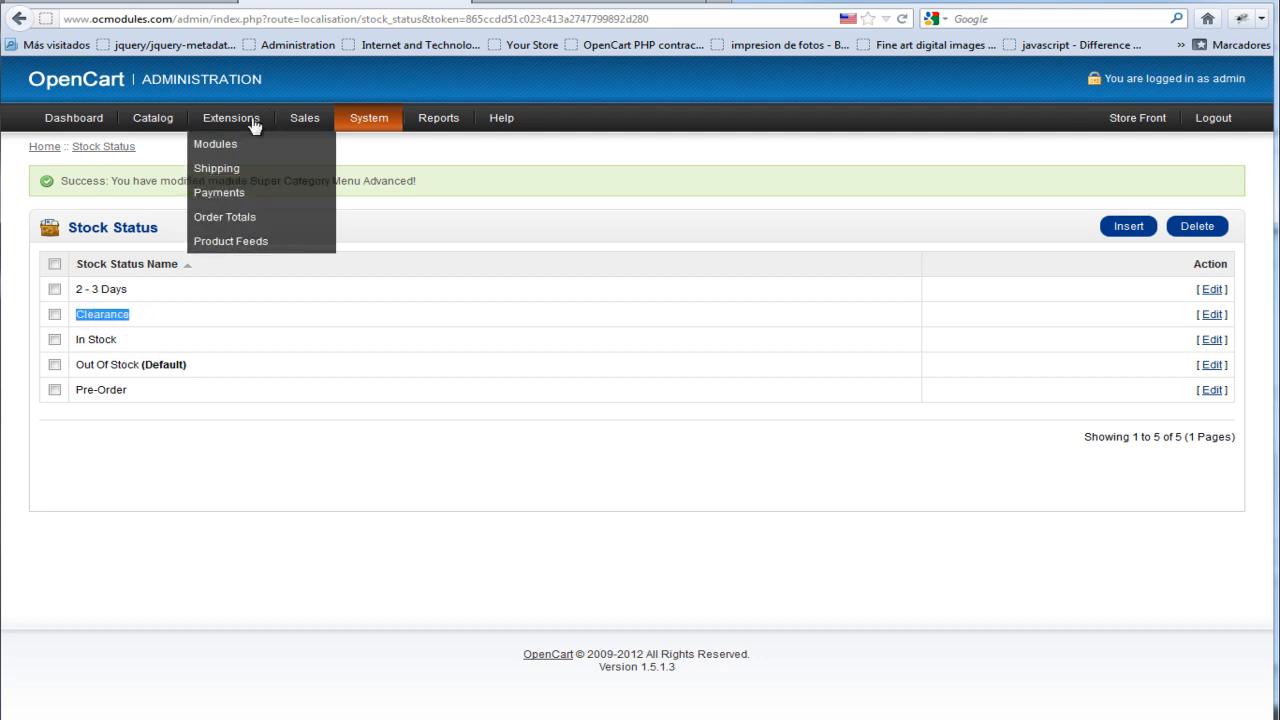
{"action": "left_click", "coordinate": [204, 144]}
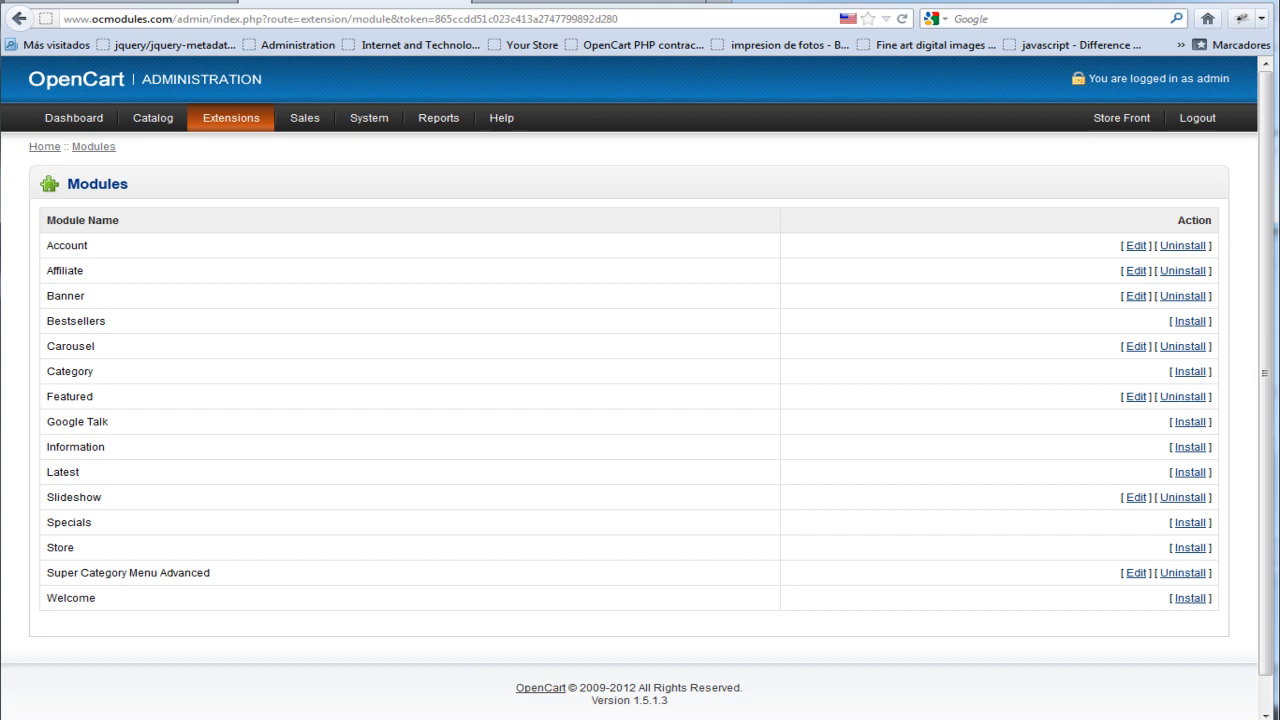
Edit Super Category Menu Advanced, enable the specials filter and keep Clearance as status.
{"action": "left_click", "coordinate": [1136, 572]}
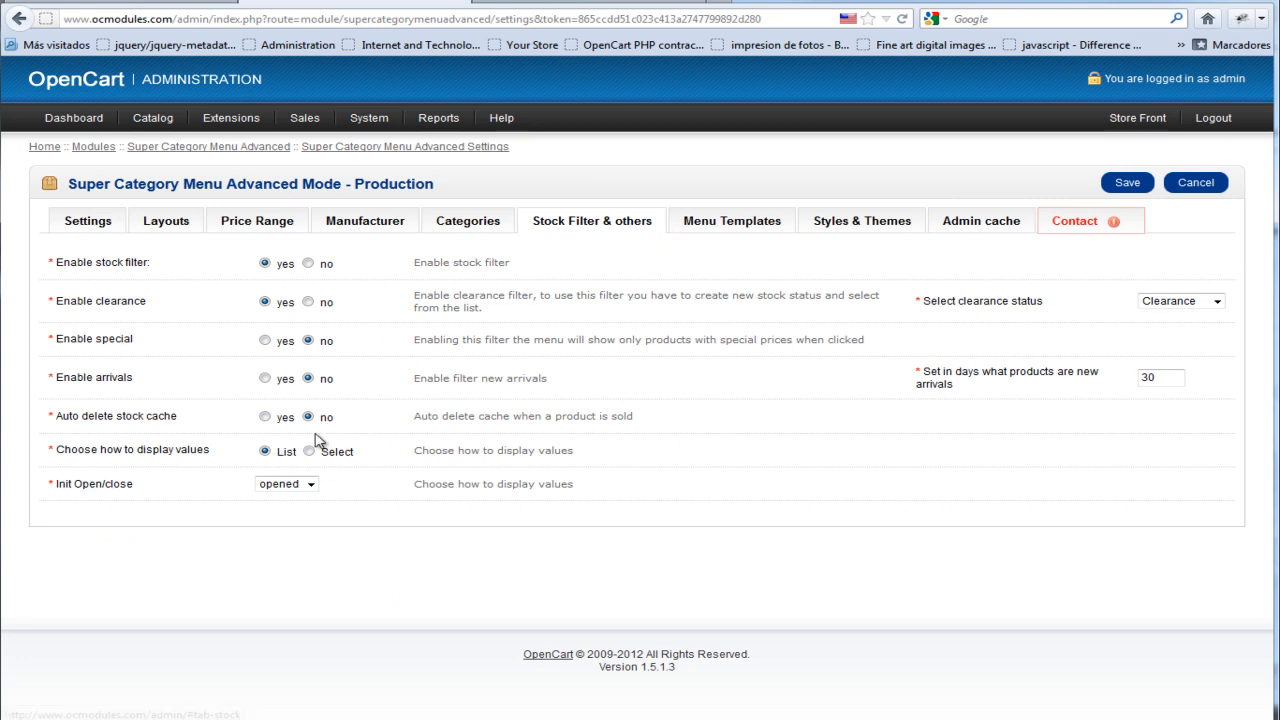
{"action": "mouse_move", "coordinate": [52, 340]}
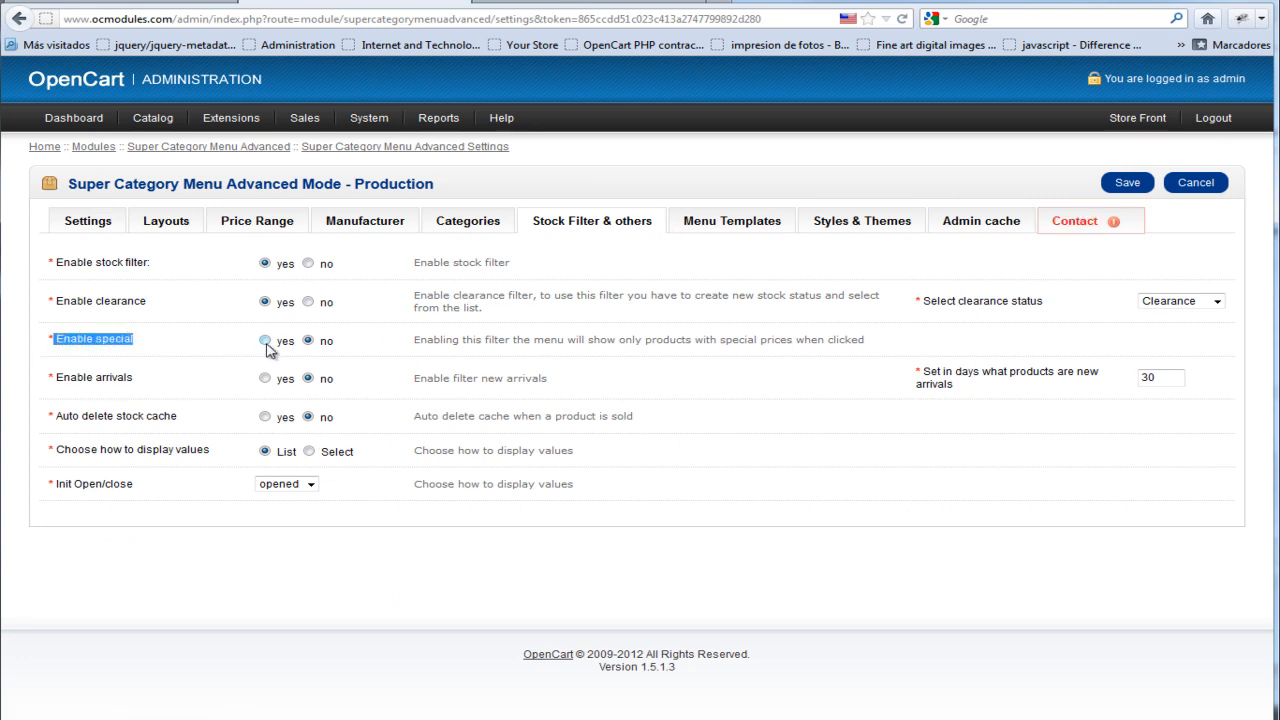
{"action": "left_click", "coordinate": [264, 340]}
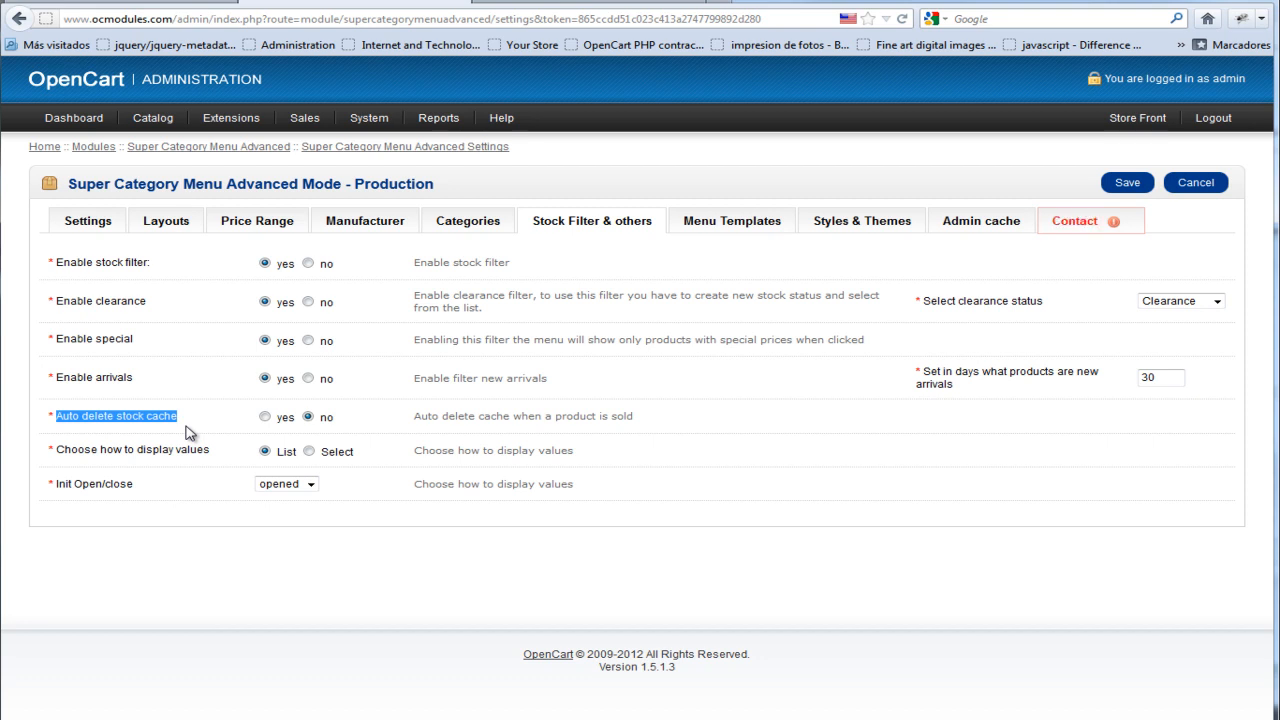
{"action": "mouse_move", "coordinate": [498, 416]}
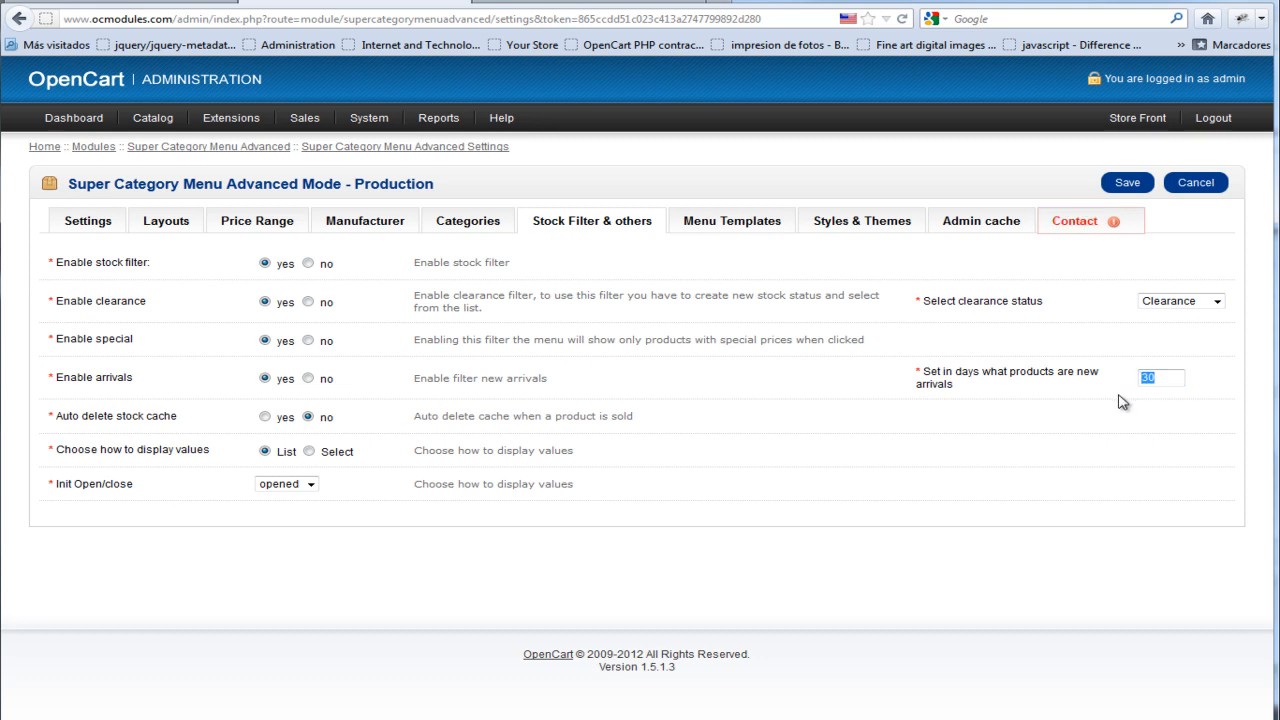
{"action": "mouse_move", "coordinate": [96, 316]}
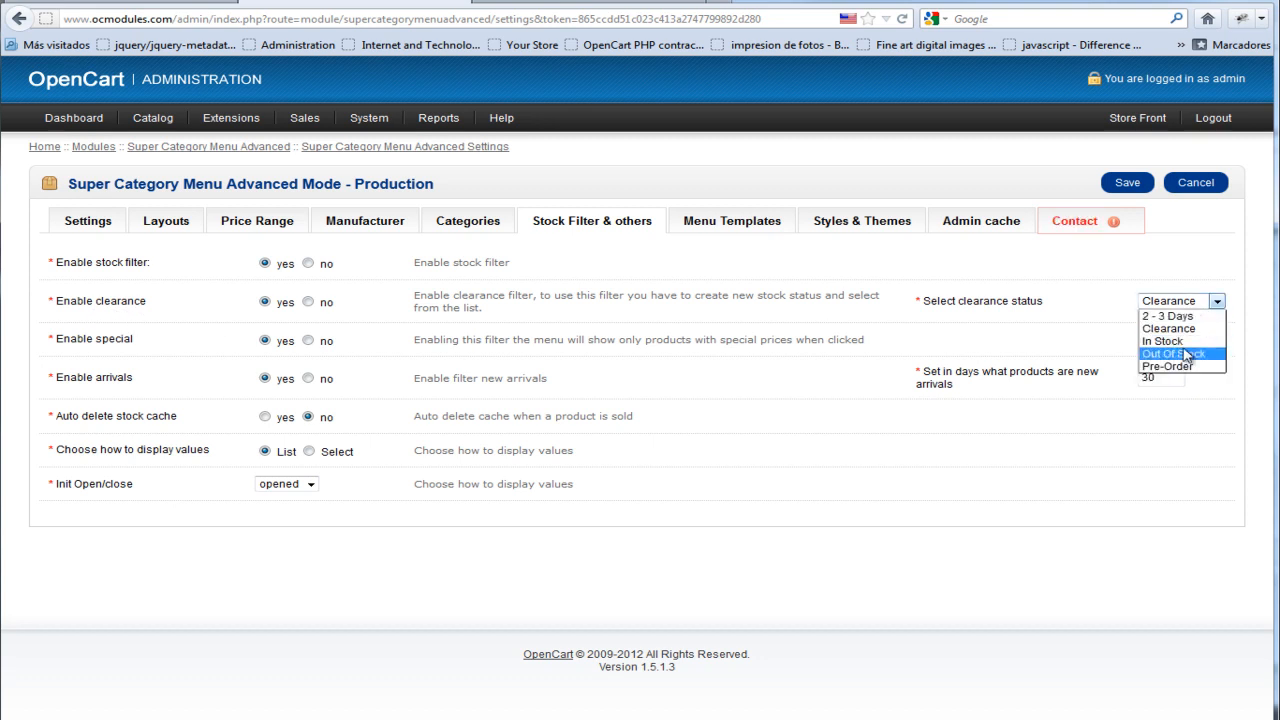
{"action": "mouse_move", "coordinate": [1178, 330]}
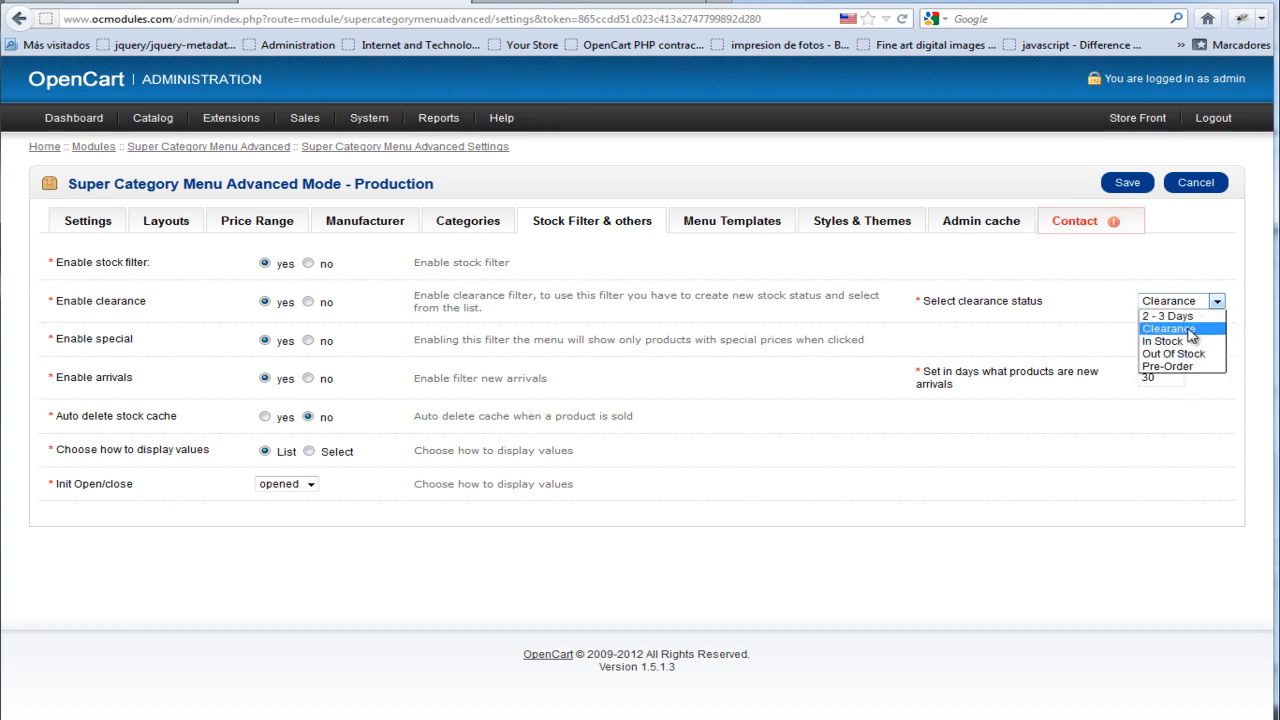
{"action": "left_click", "coordinate": [1170, 328]}
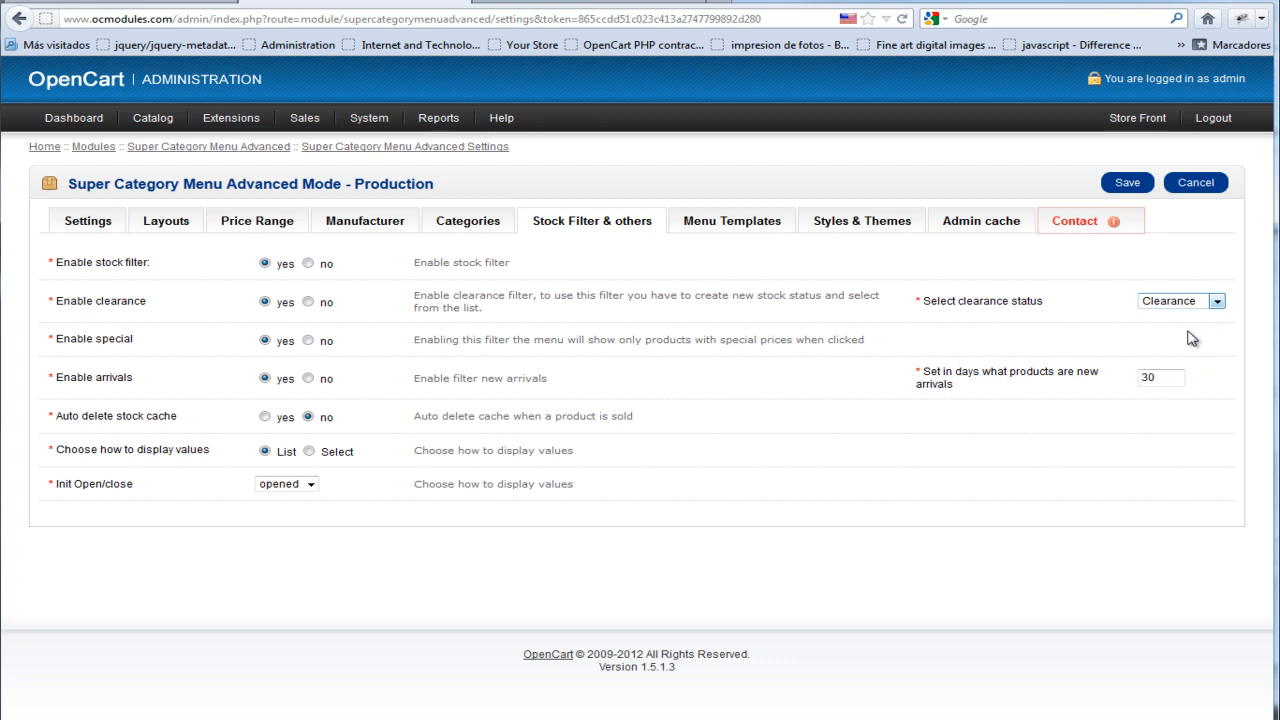
{"action": "left_click", "coordinate": [1126, 182]}
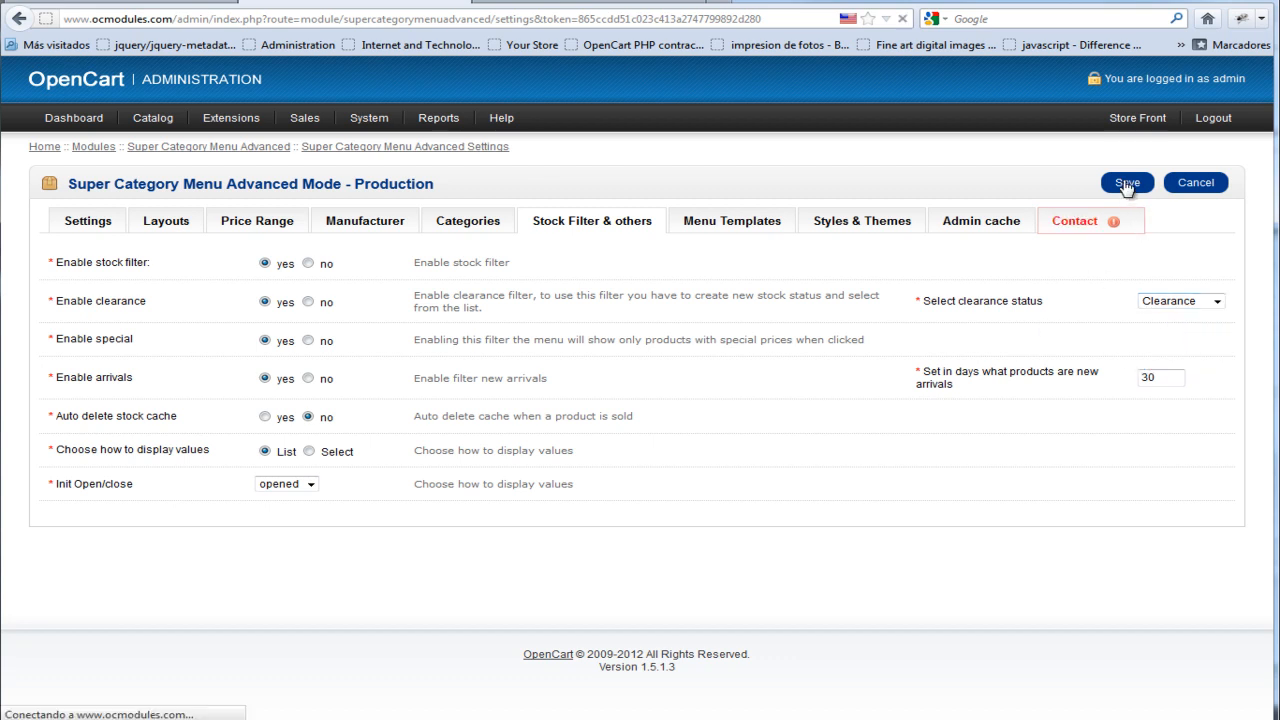
Save the module settings and edit the #1 BRASS GROMMET product's Data details.
{"action": "left_click", "coordinate": [88, 220]}
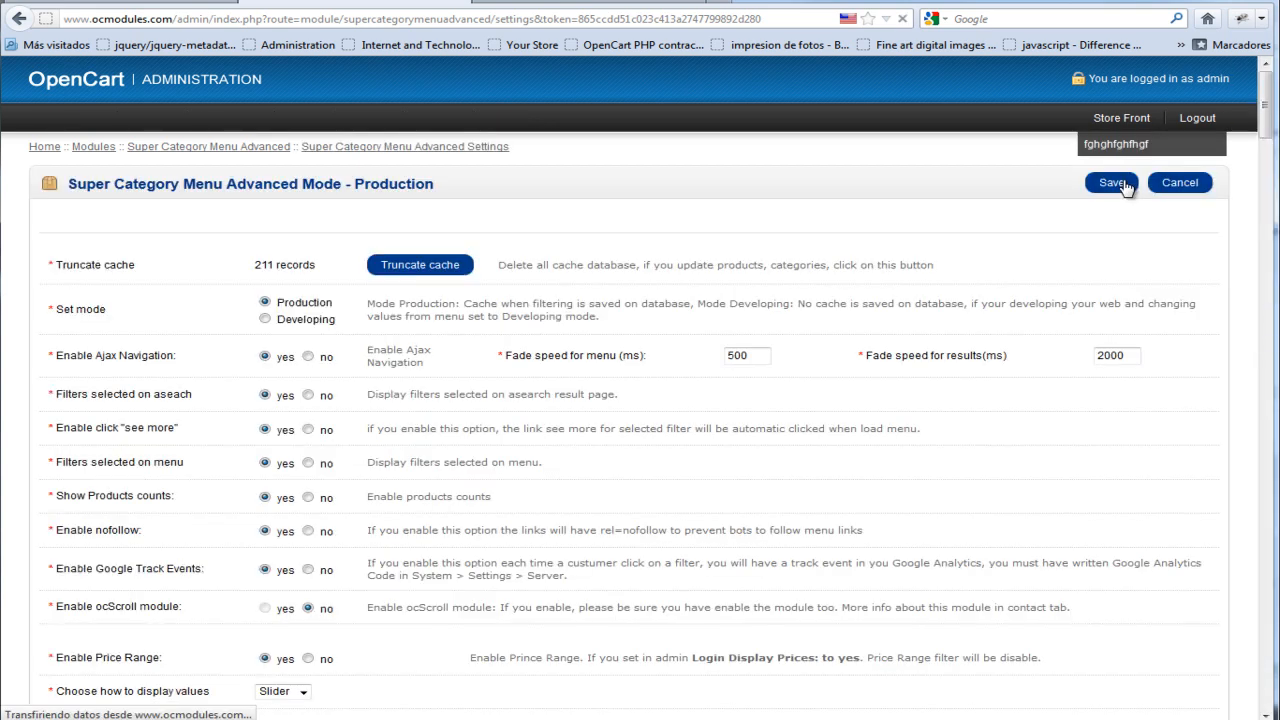
{"action": "left_click", "coordinate": [152, 116]}
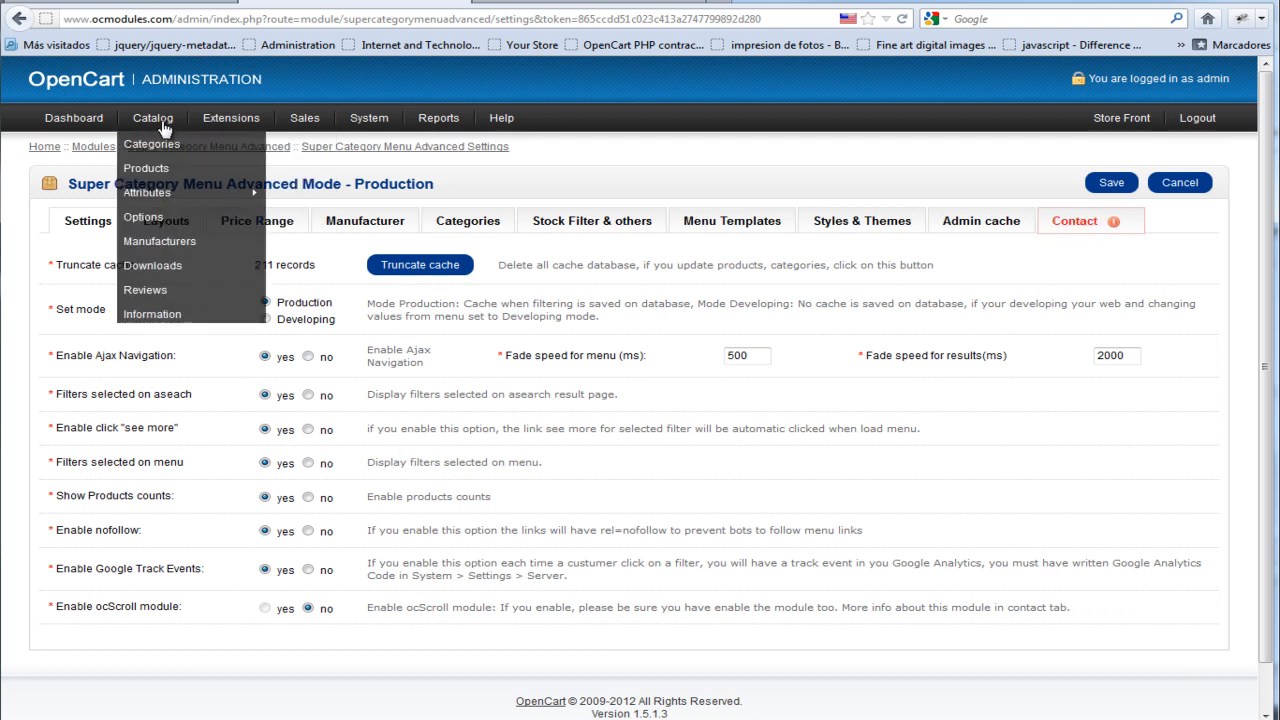
{"action": "mouse_move", "coordinate": [148, 168]}
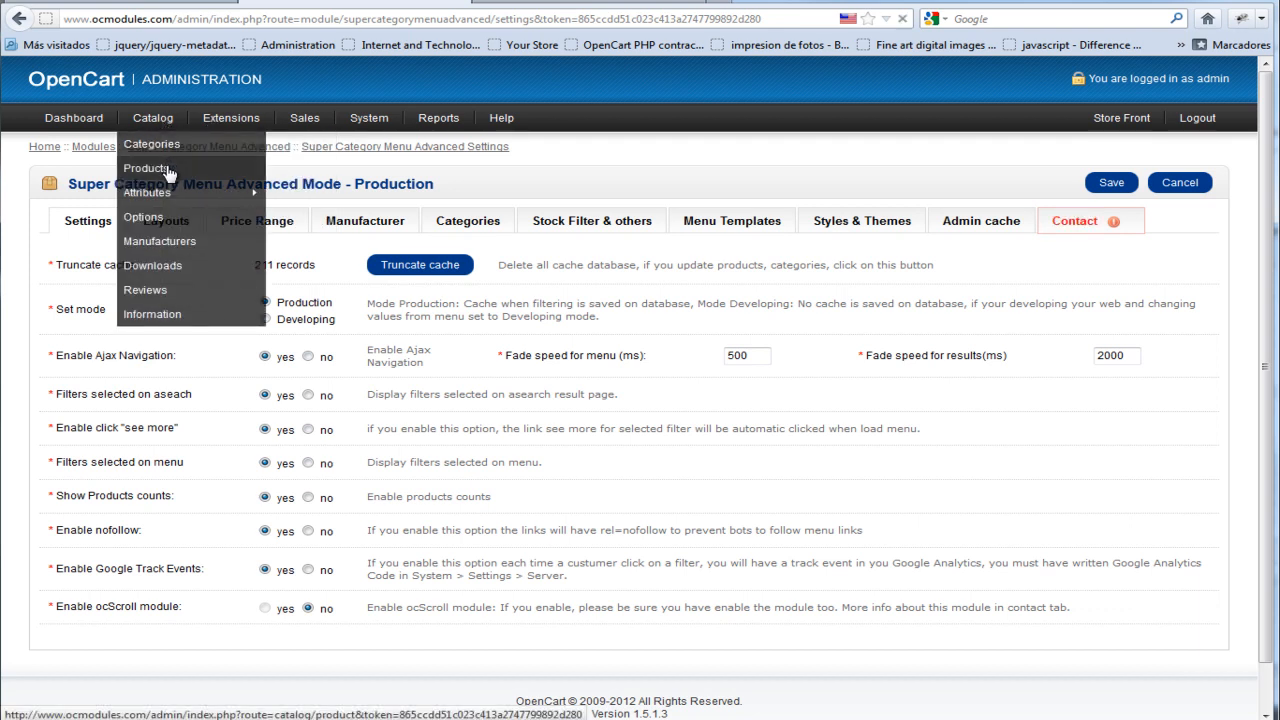
{"action": "left_click", "coordinate": [148, 168]}
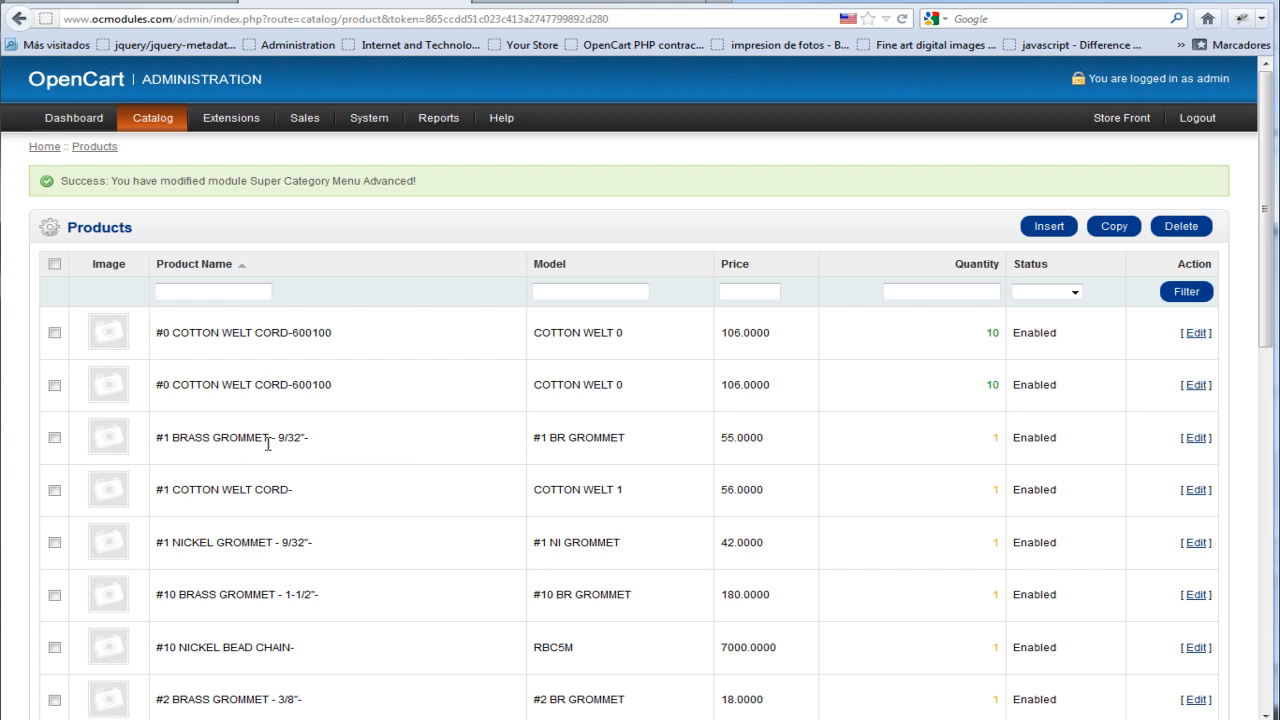
{"action": "mouse_move", "coordinate": [1196, 438]}
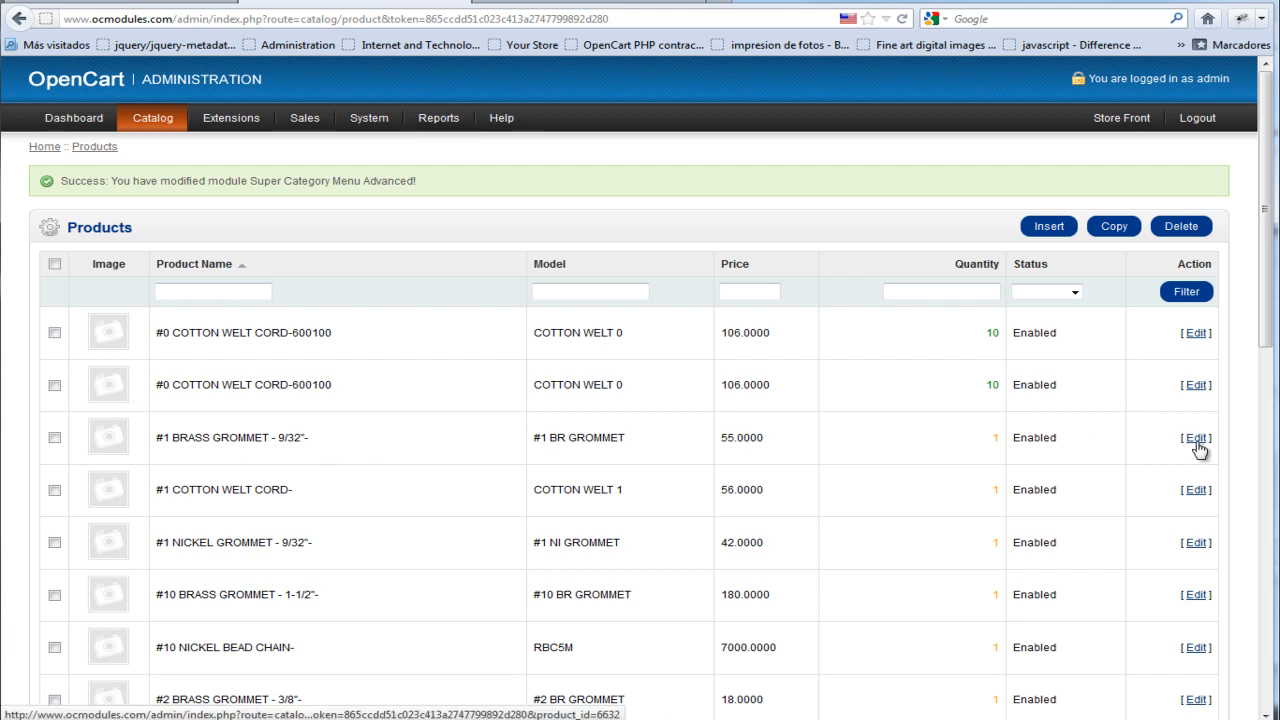
{"action": "left_click", "coordinate": [1196, 436]}
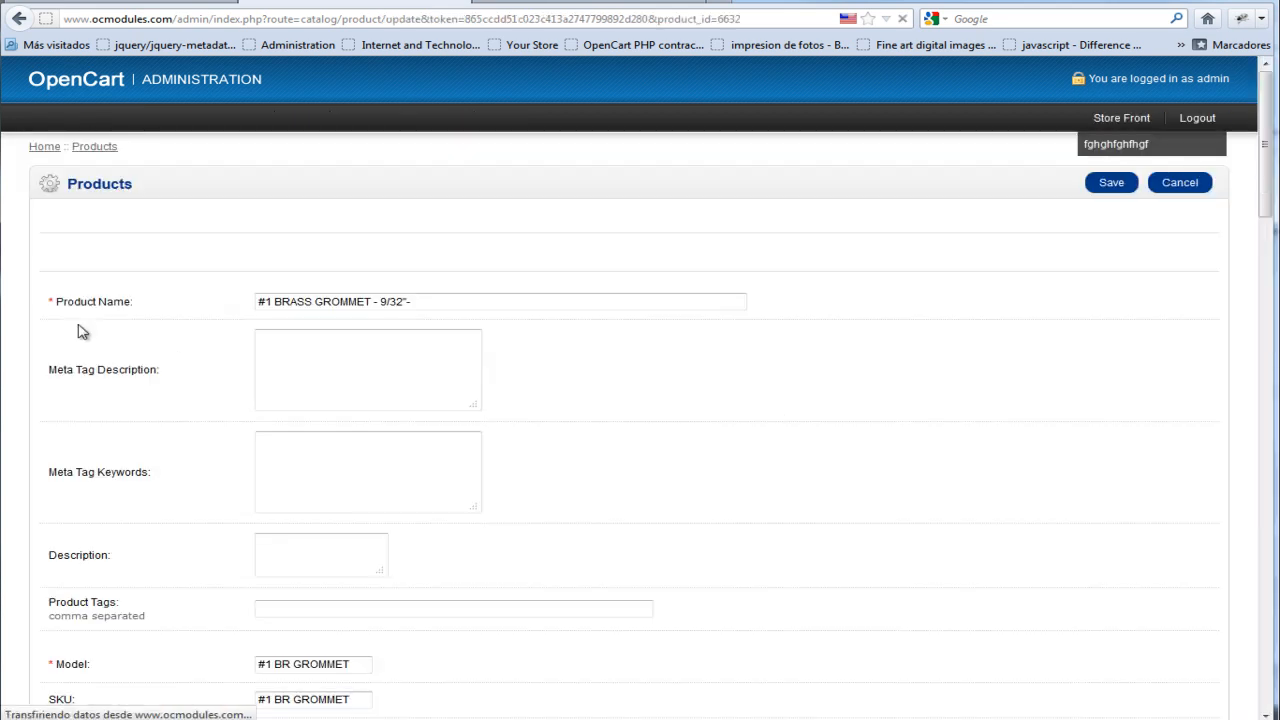
{"action": "left_click", "coordinate": [156, 220]}
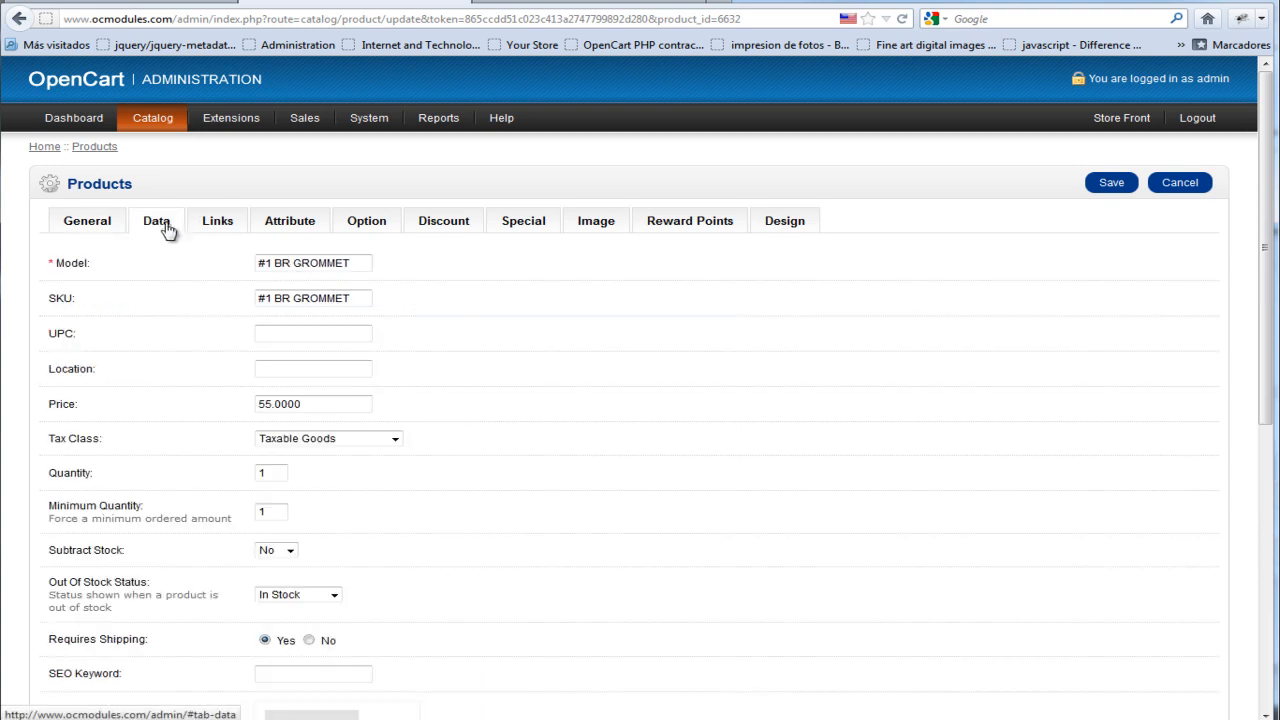
Set the product's Out Of Stock Status to Clearance and save the product.
{"action": "scroll", "scroll_direction": "down", "scroll_amount": 3}
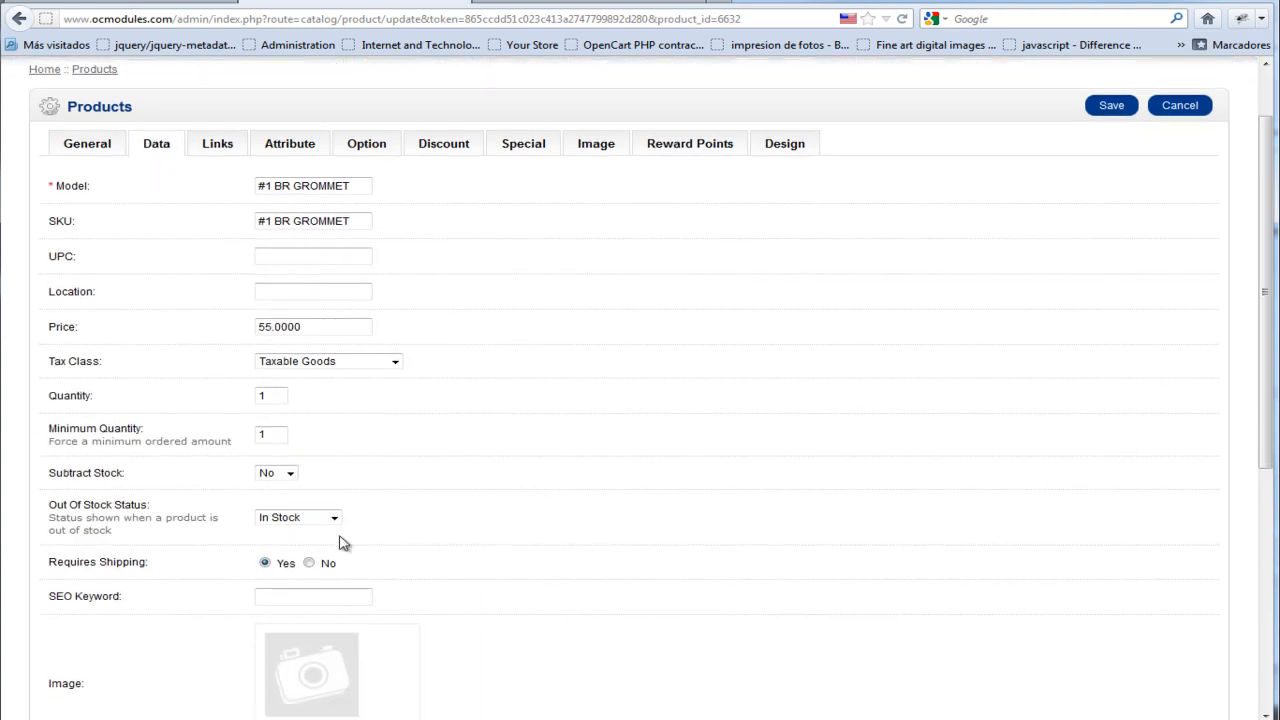
{"action": "scroll", "scroll_direction": "down", "scroll_amount": 3}
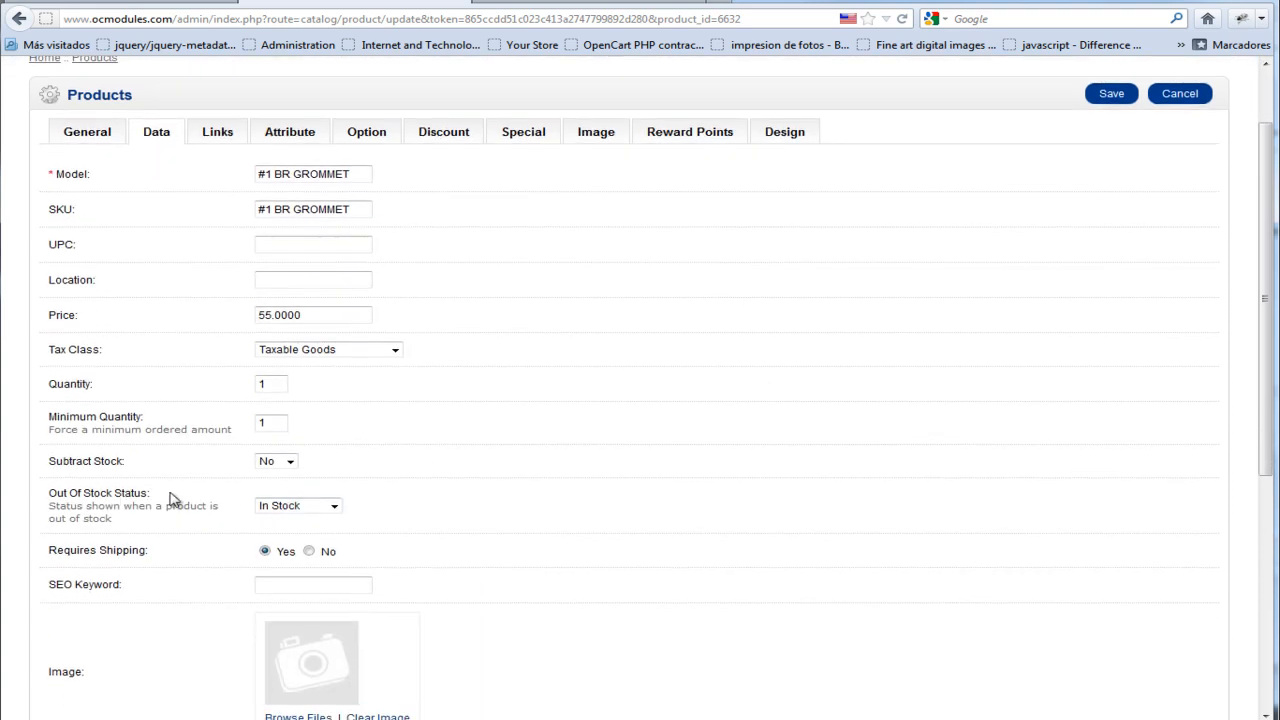
{"action": "left_click", "coordinate": [296, 504]}
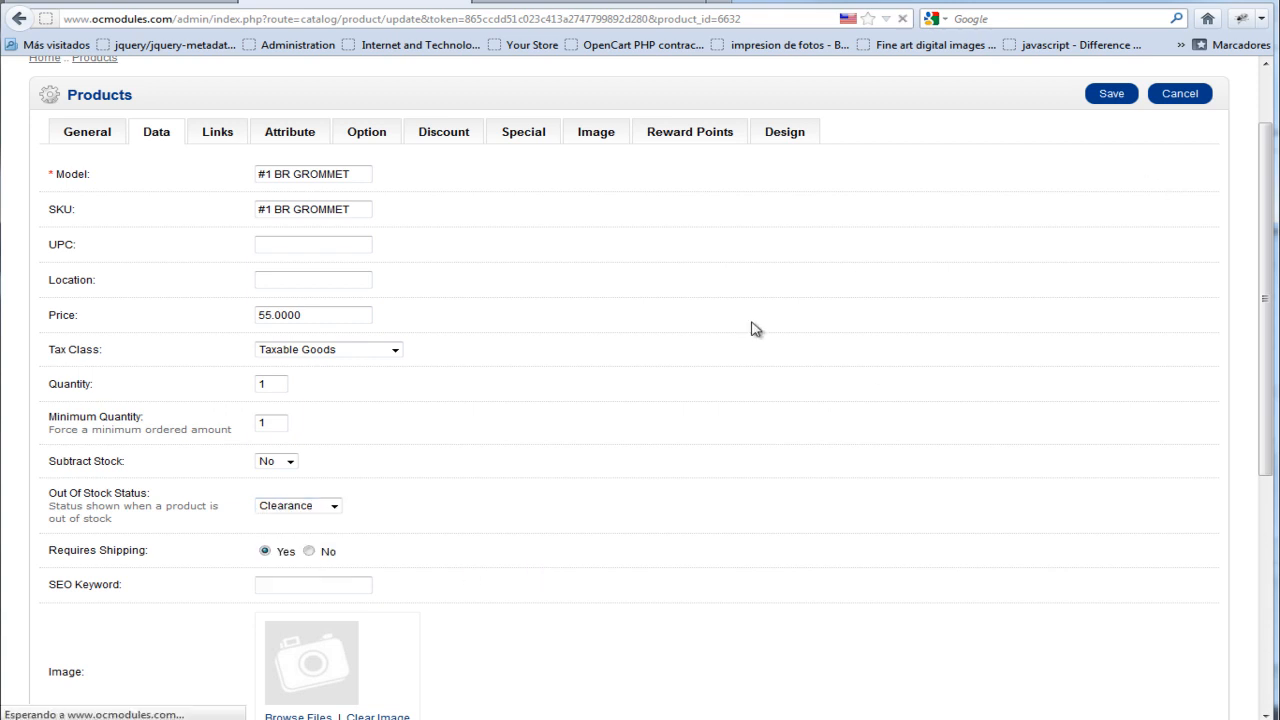
{"action": "left_click", "coordinate": [1110, 94]}
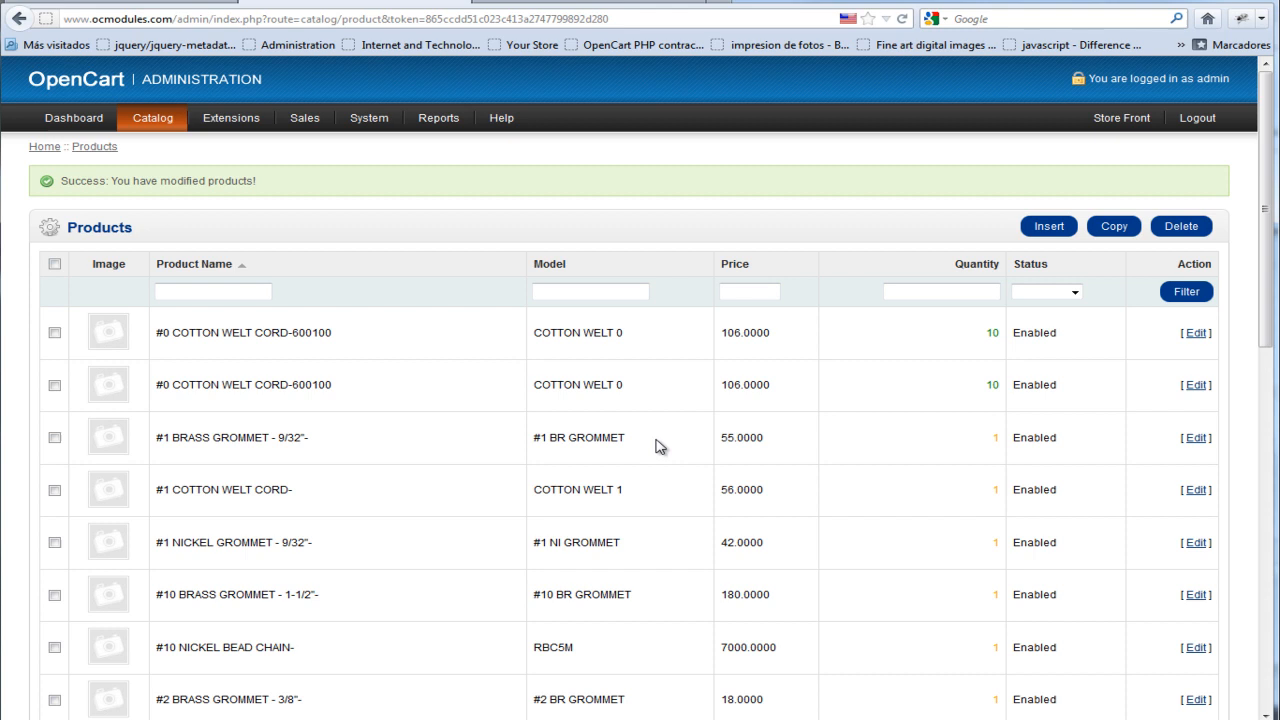
Duplicate the #1 BRASS GROMMET product and start editing the copy.
{"action": "left_click", "coordinate": [52, 436]}
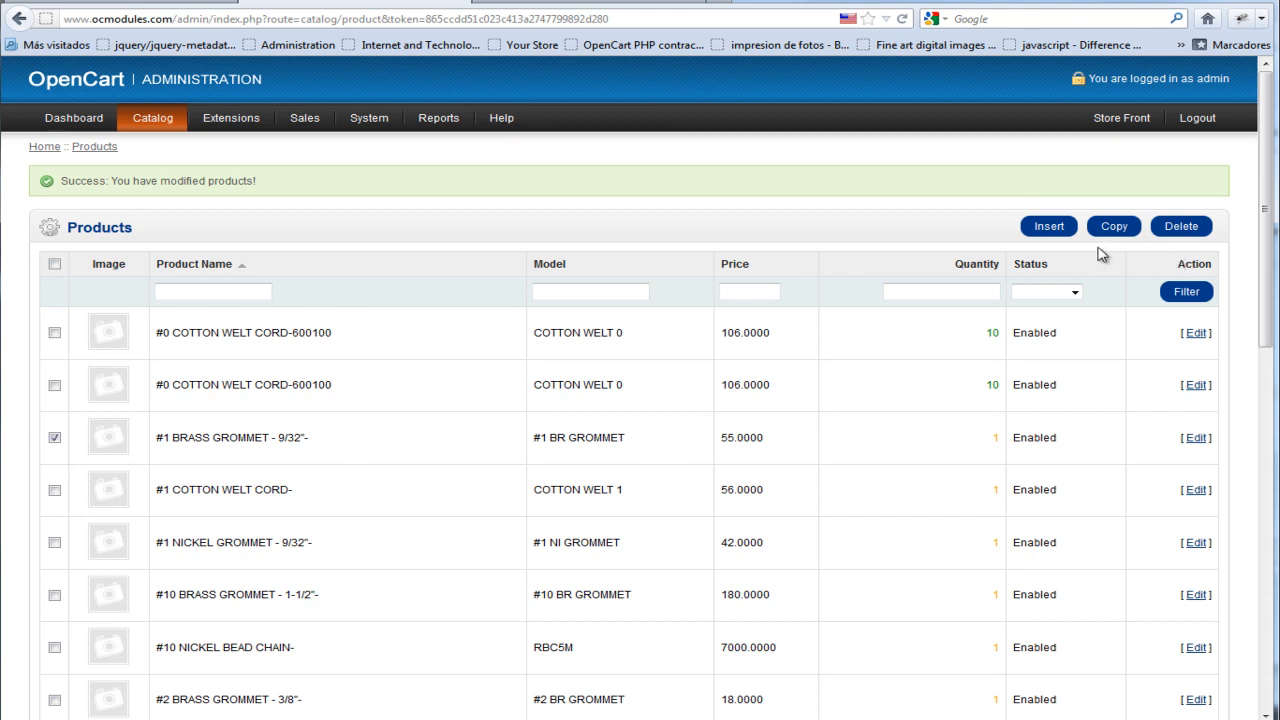
{"action": "left_click", "coordinate": [1112, 224]}
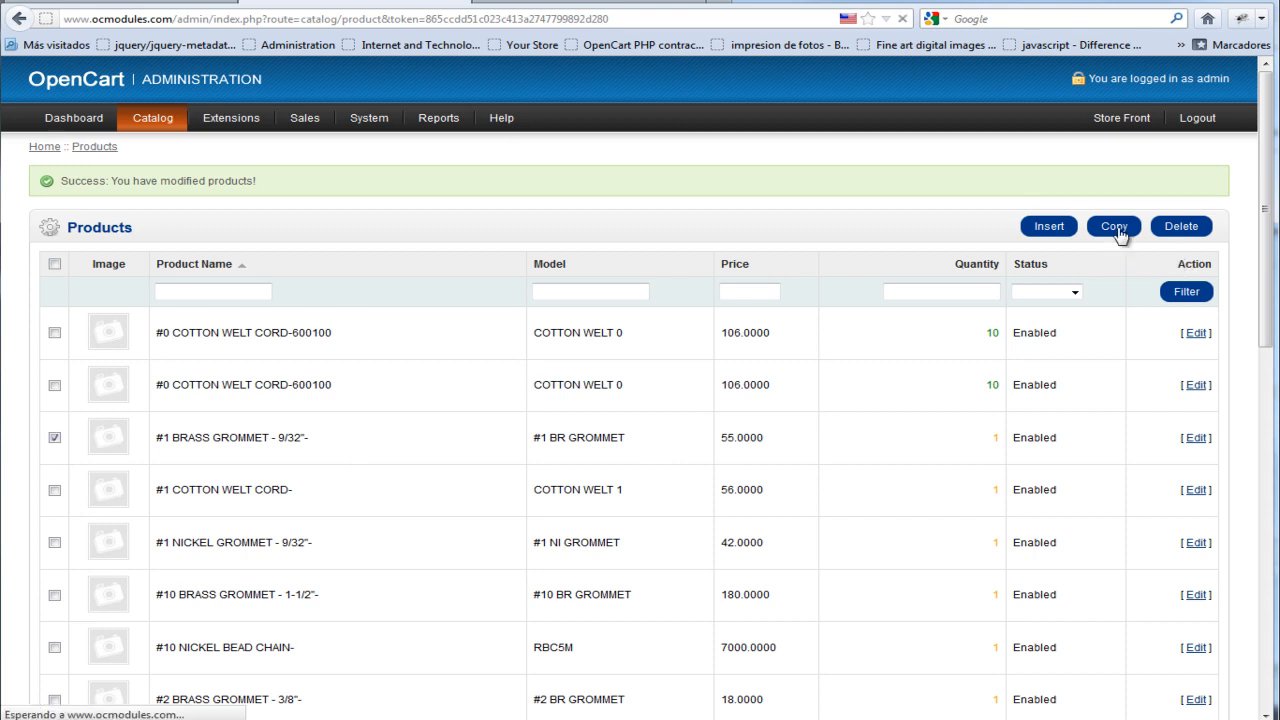
{"action": "left_click", "coordinate": [1112, 226]}
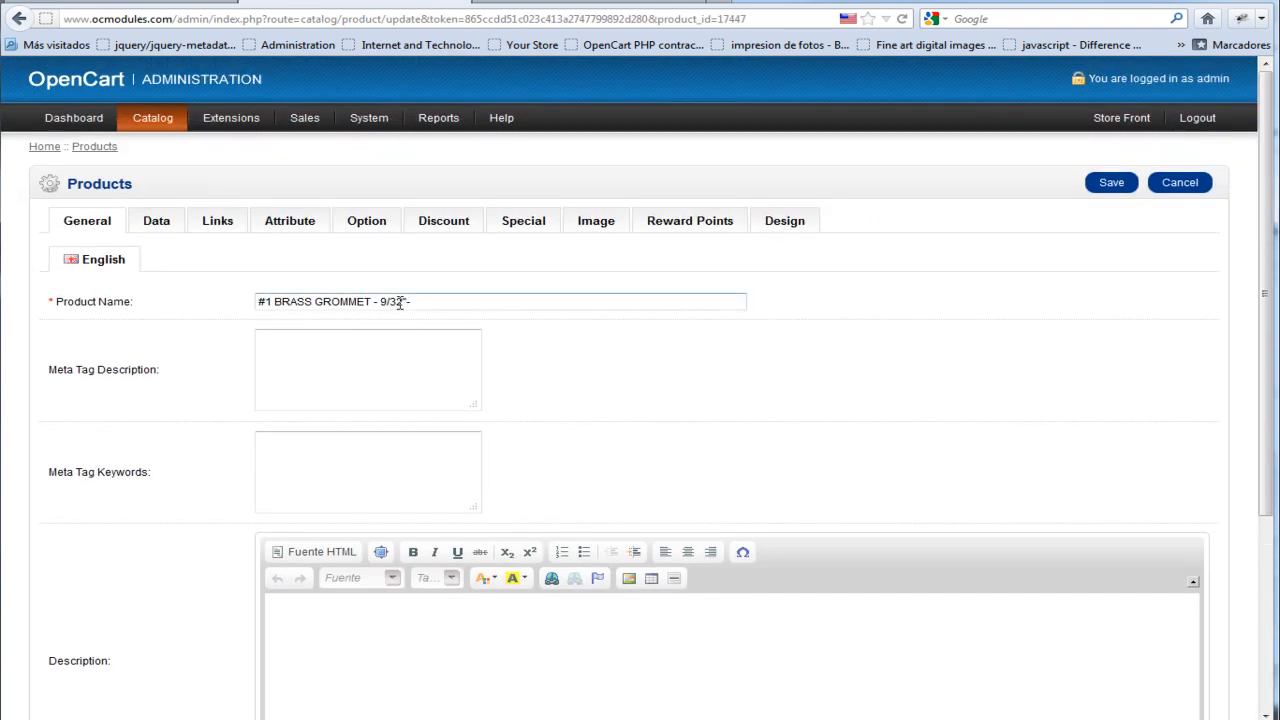
Set the copy Enabled with availability date 2012-07-16 and save it.
{"action": "scroll", "scroll_direction": "down", "scroll_amount": 3}
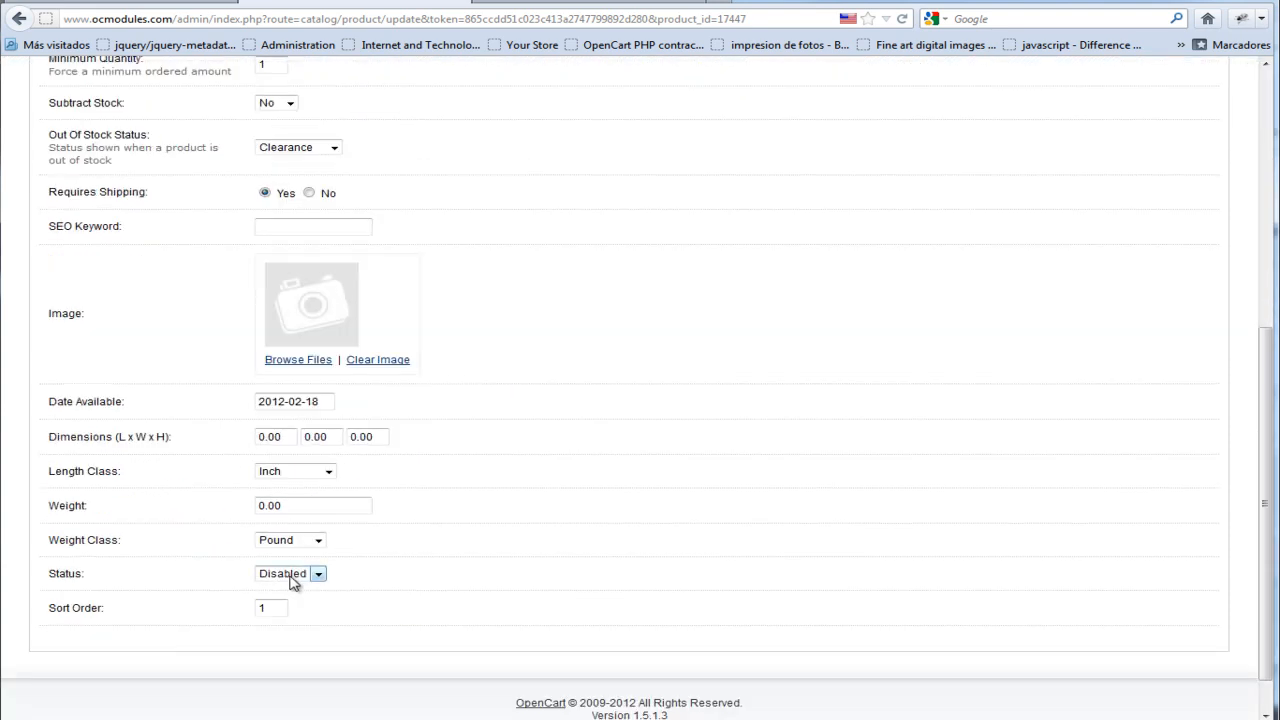
{"action": "left_click", "coordinate": [294, 400]}
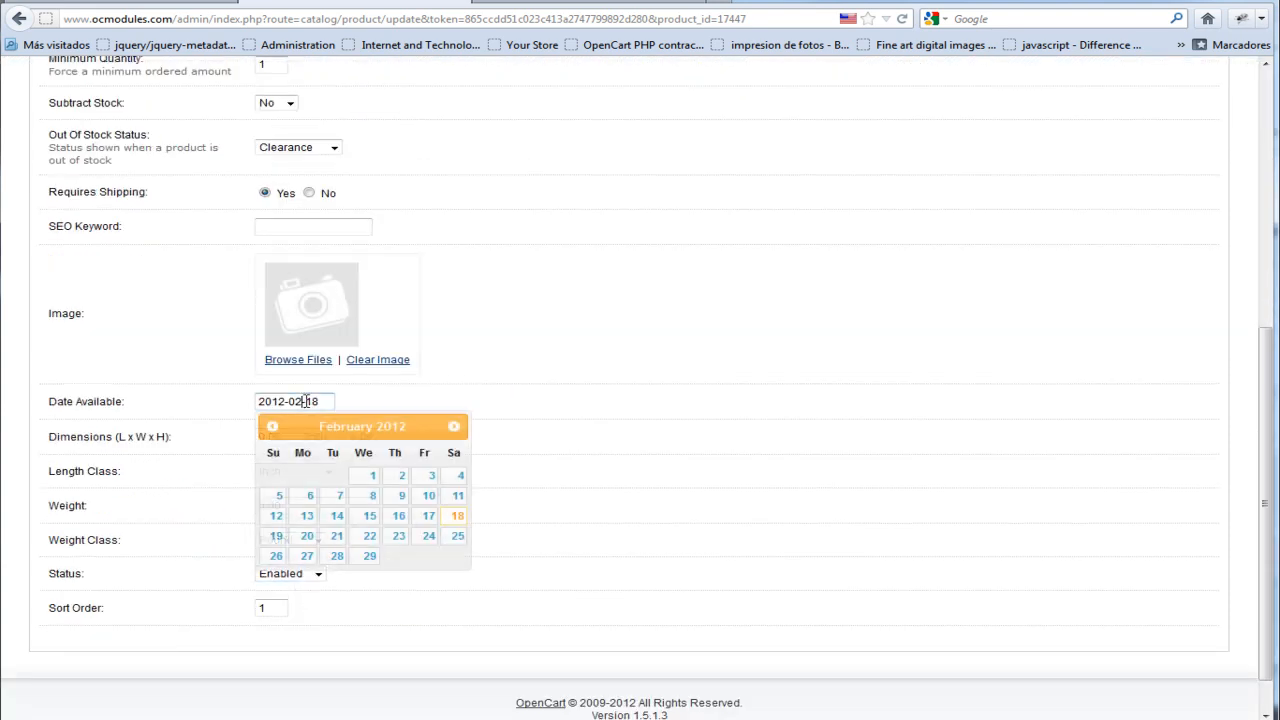
{"action": "left_click", "coordinate": [452, 426]}
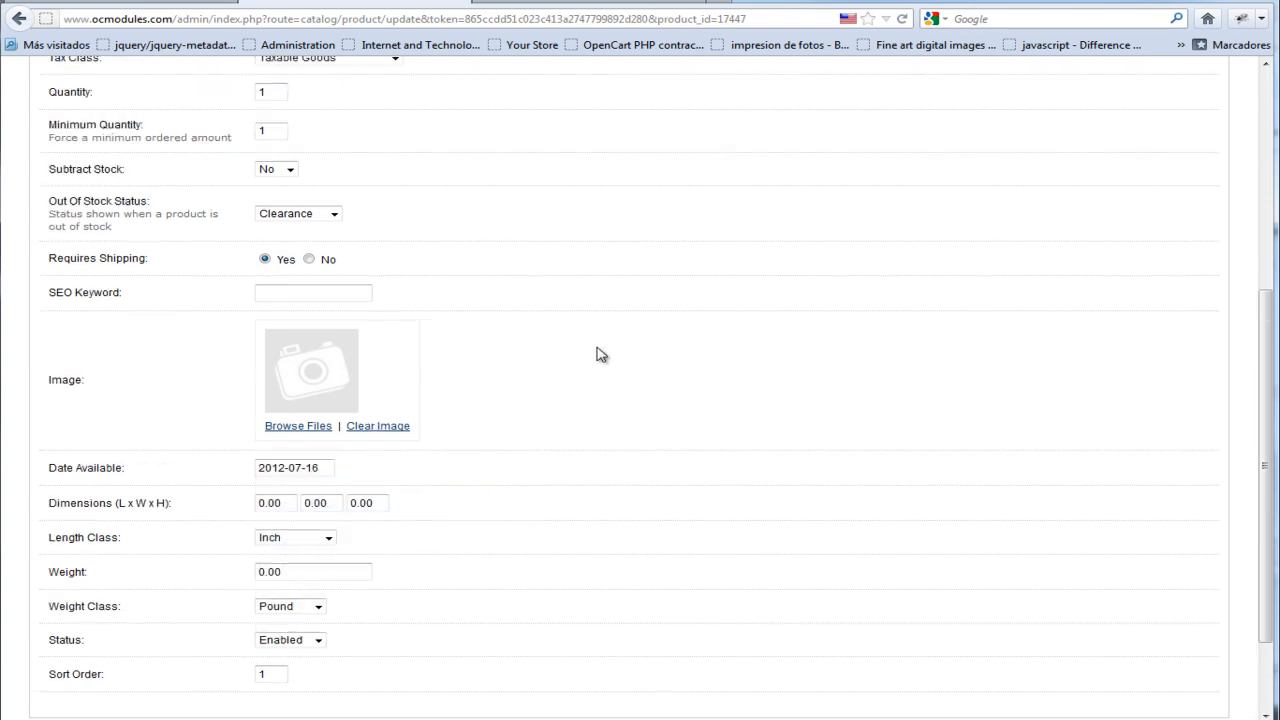
{"action": "scroll", "scroll_direction": "up", "scroll_amount": 3}
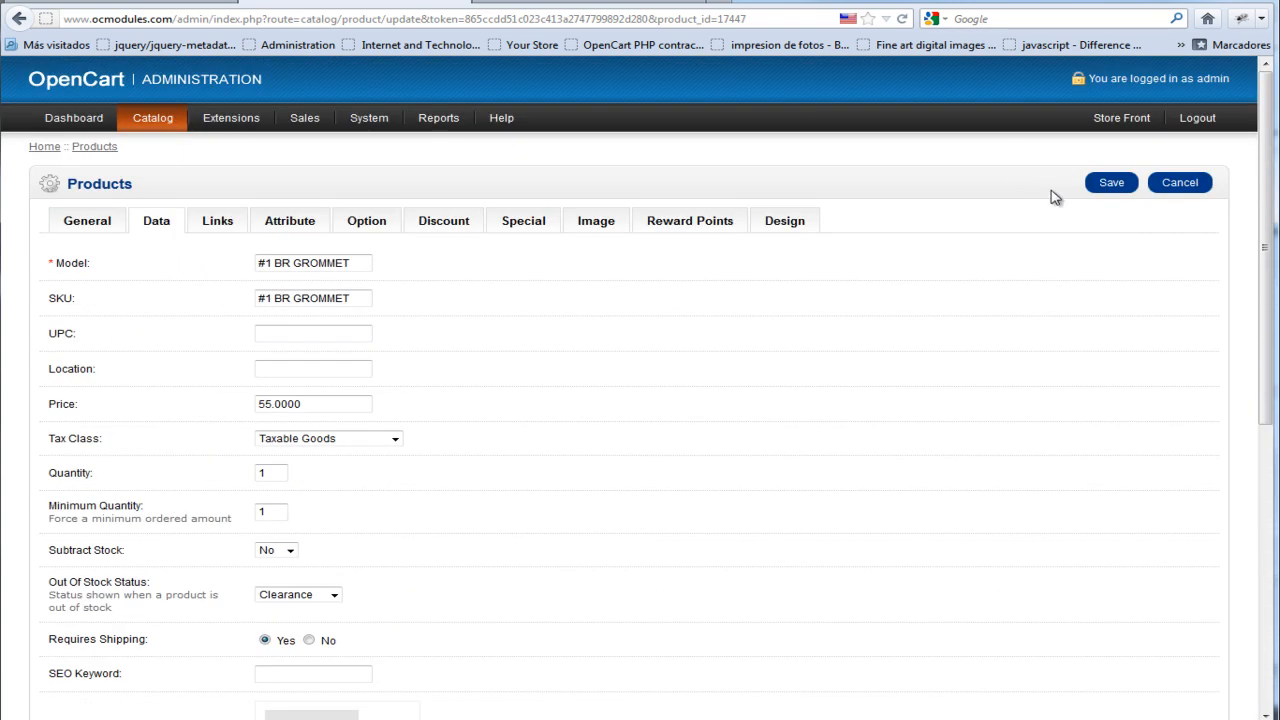
{"action": "left_click", "coordinate": [1110, 182]}
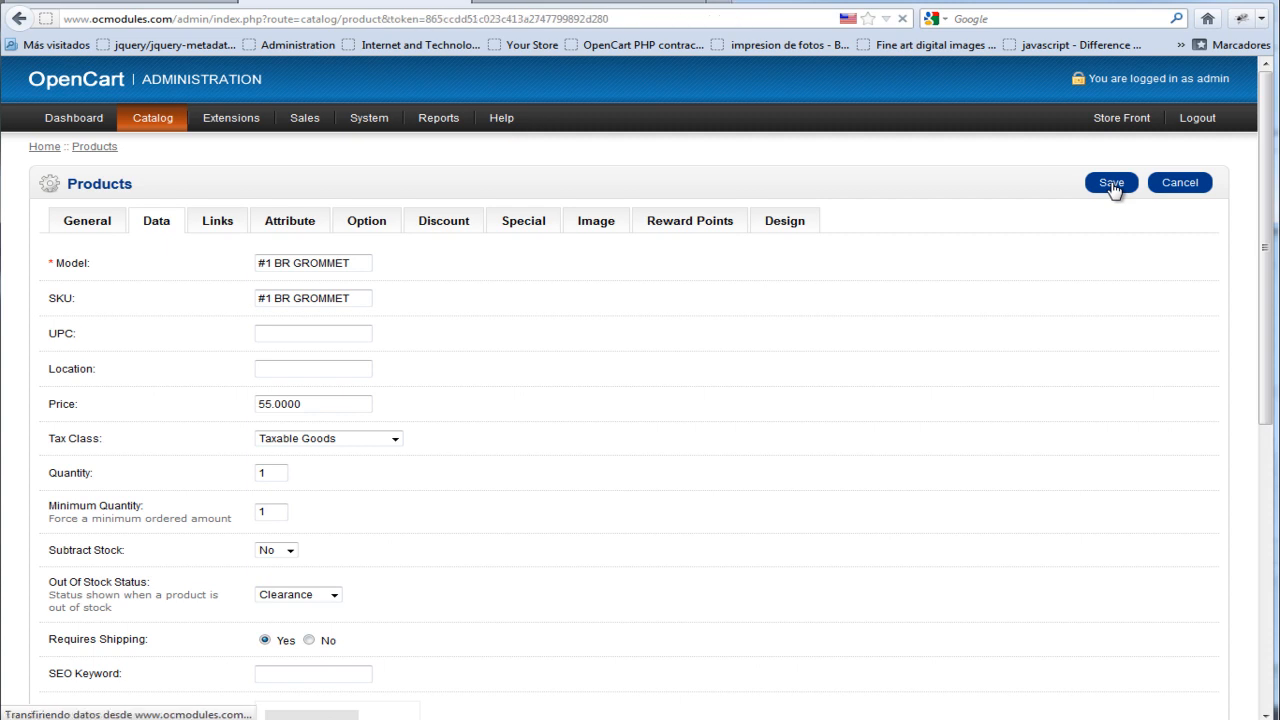
{"action": "left_click", "coordinate": [1110, 182]}
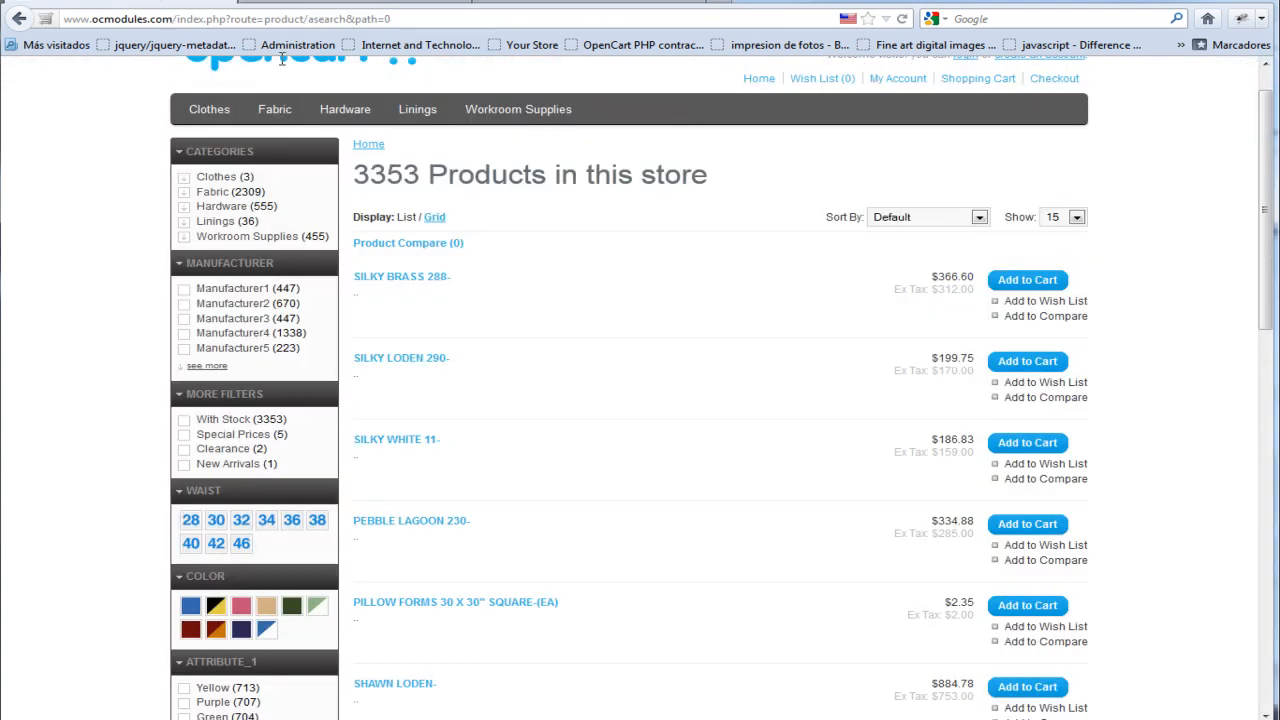
Switch to the storefront tab to check the More Filters counts, Clearance now (3).
{"action": "left_click", "coordinate": [900, 18]}
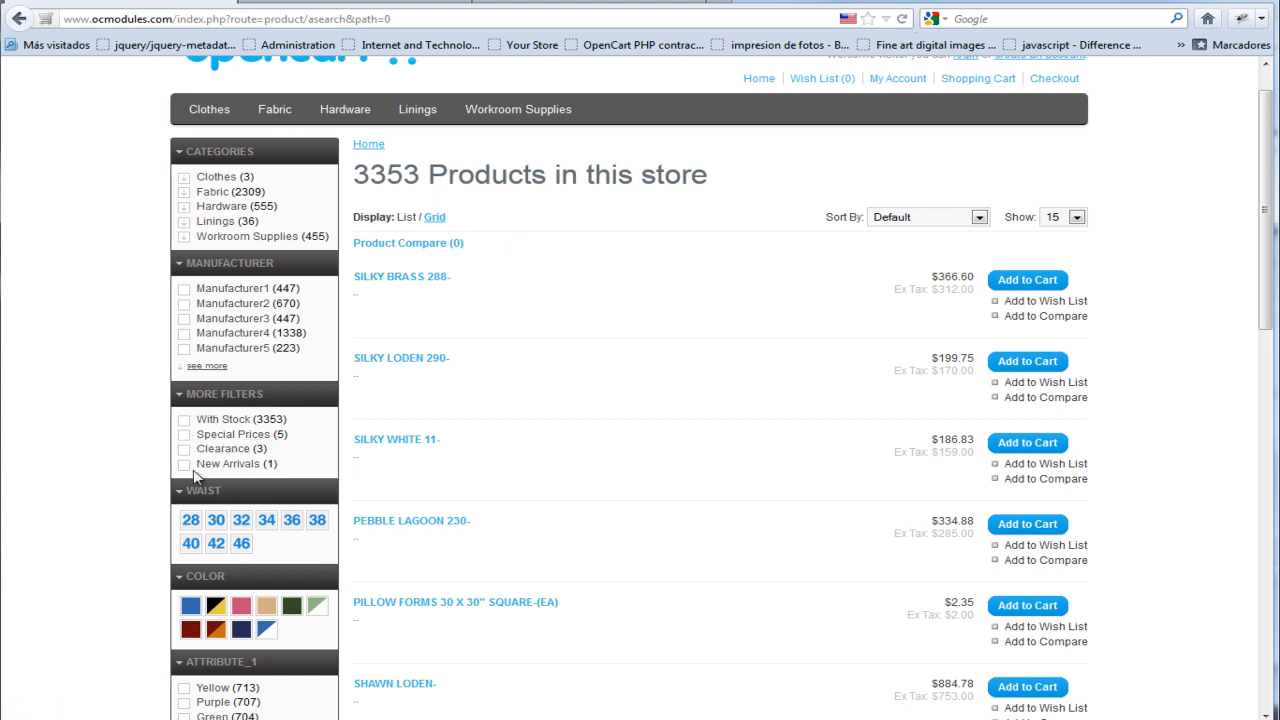
{"action": "mouse_move", "coordinate": [200, 442]}
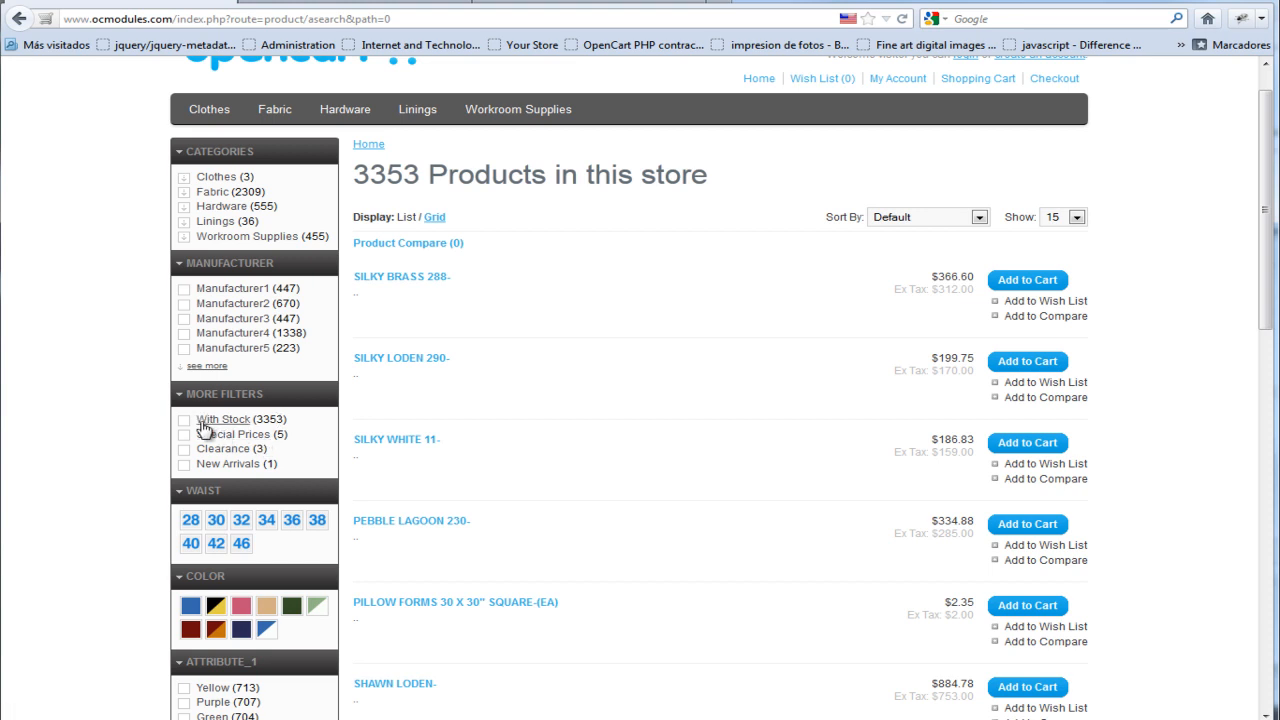
{"action": "mouse_move", "coordinate": [344, 10]}
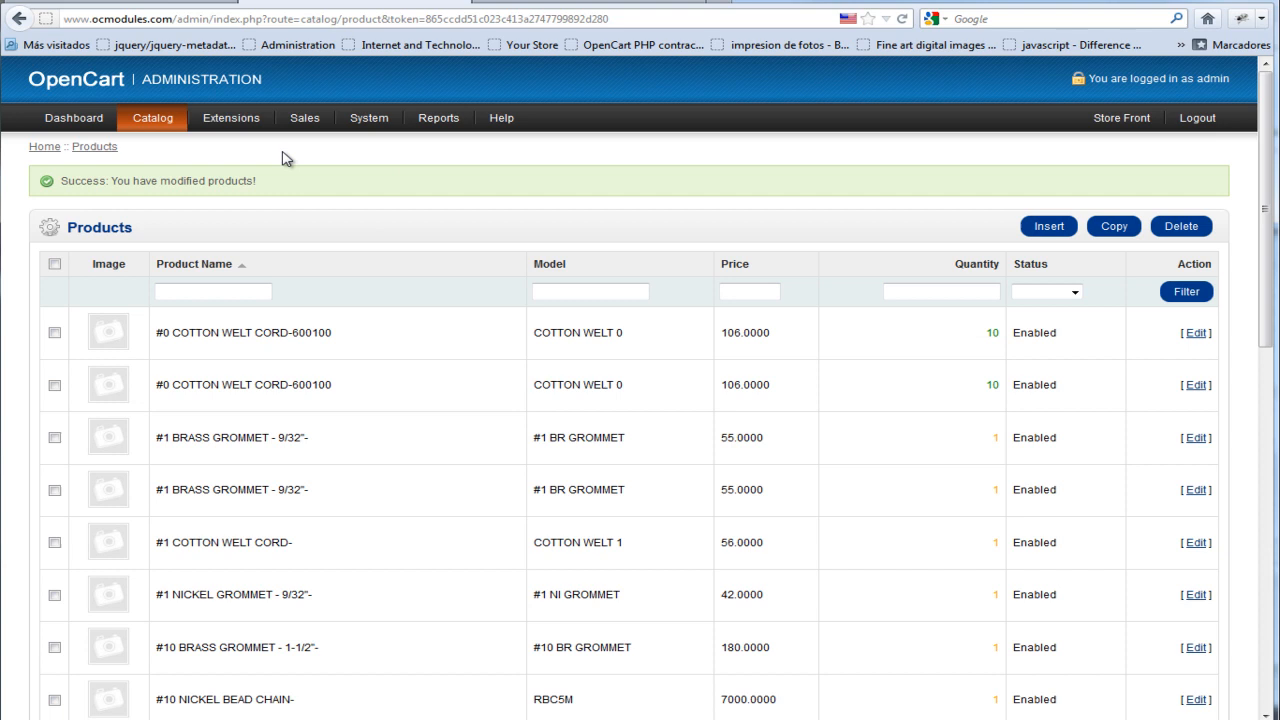
{"action": "mouse_move", "coordinate": [1008, 264]}
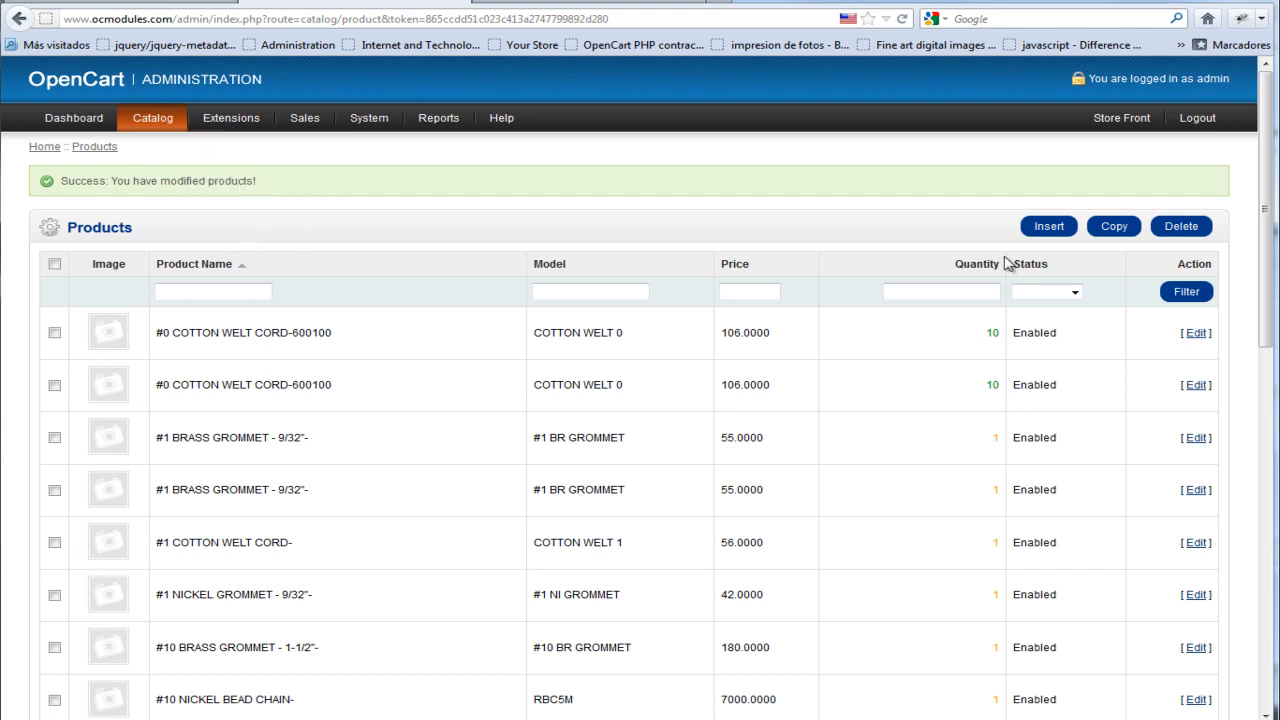
From Extensions > Modules, edit Super Category Menu Advanced and enter its Admin Settings.
{"action": "left_click", "coordinate": [232, 116]}
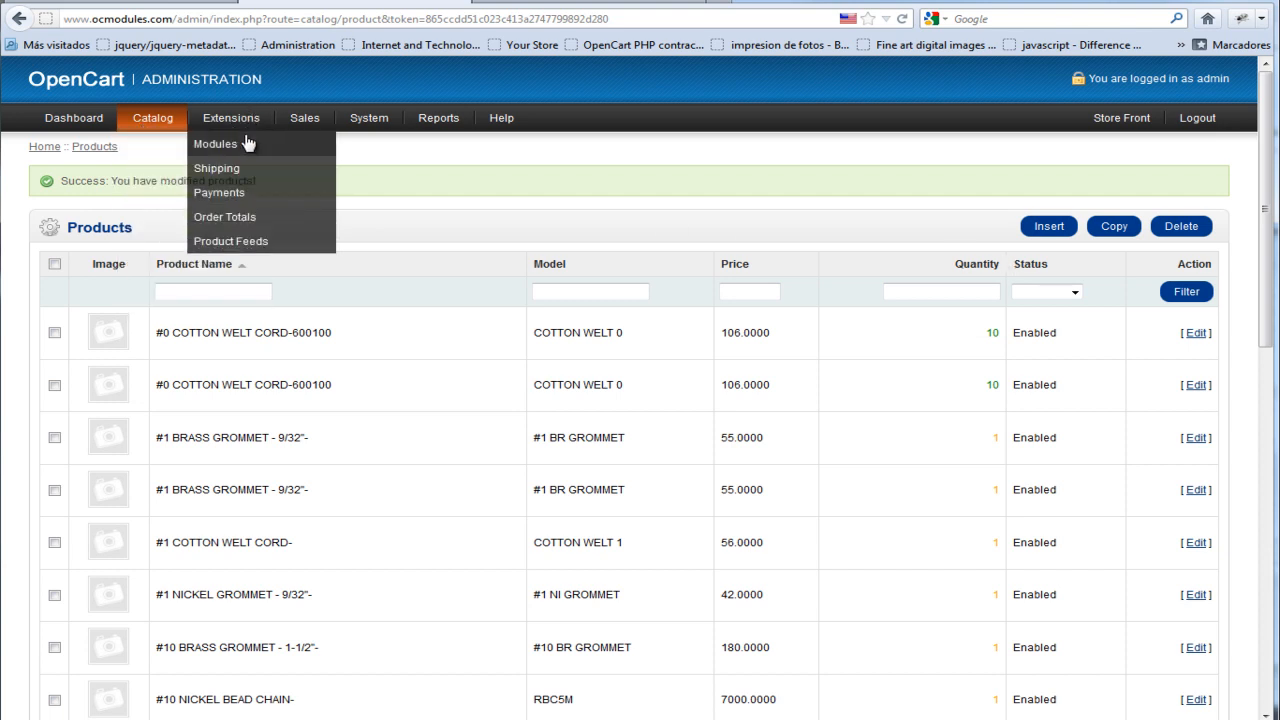
{"action": "left_click", "coordinate": [214, 144]}
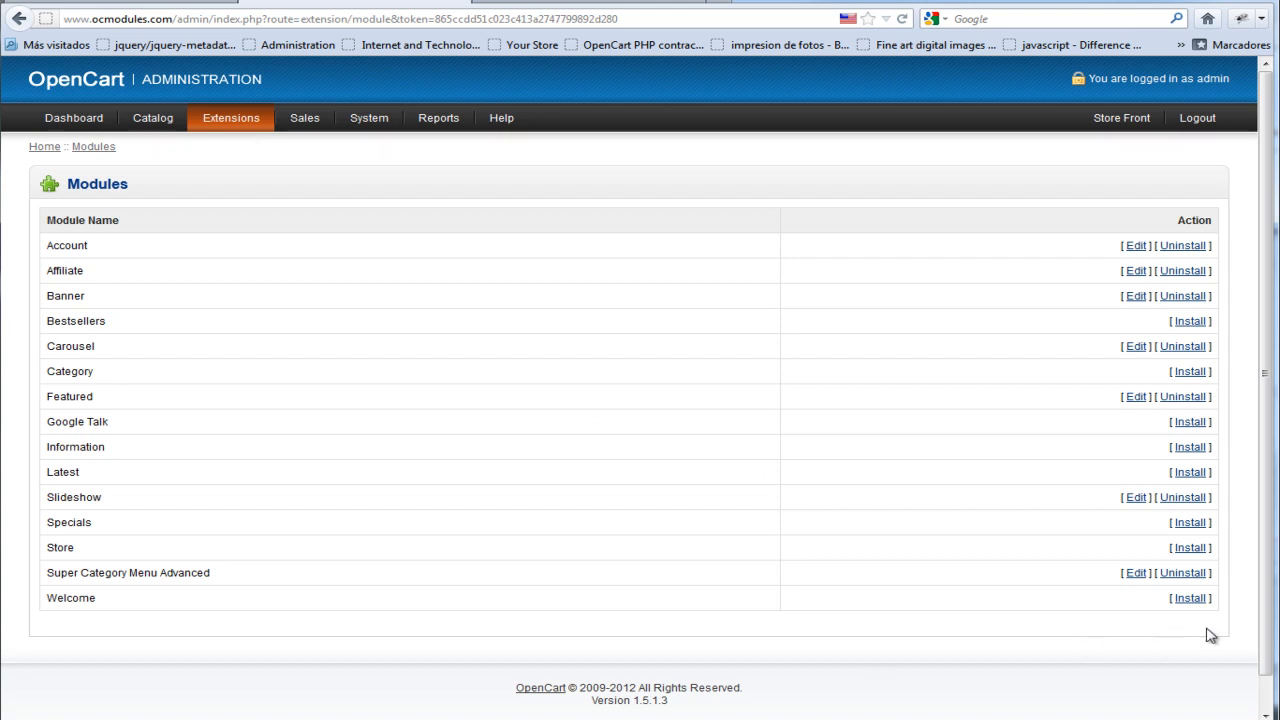
{"action": "left_click", "coordinate": [1136, 572]}
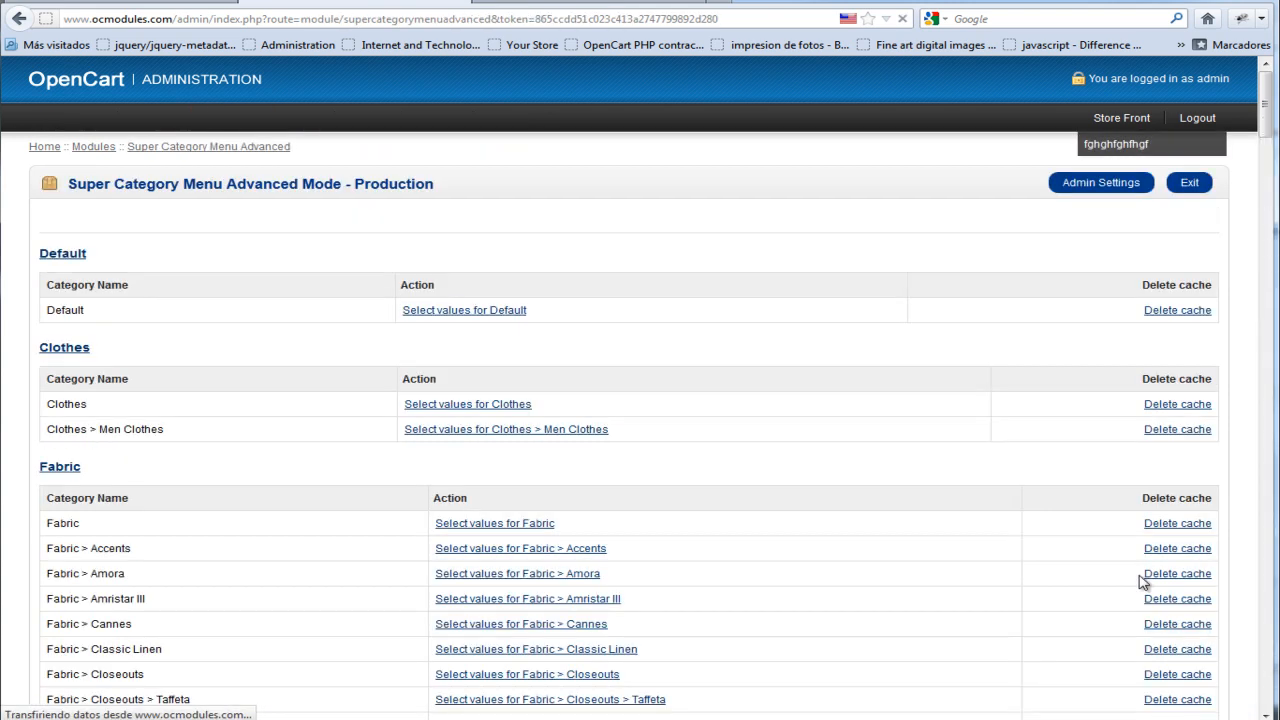
{"action": "left_click", "coordinate": [1100, 182]}
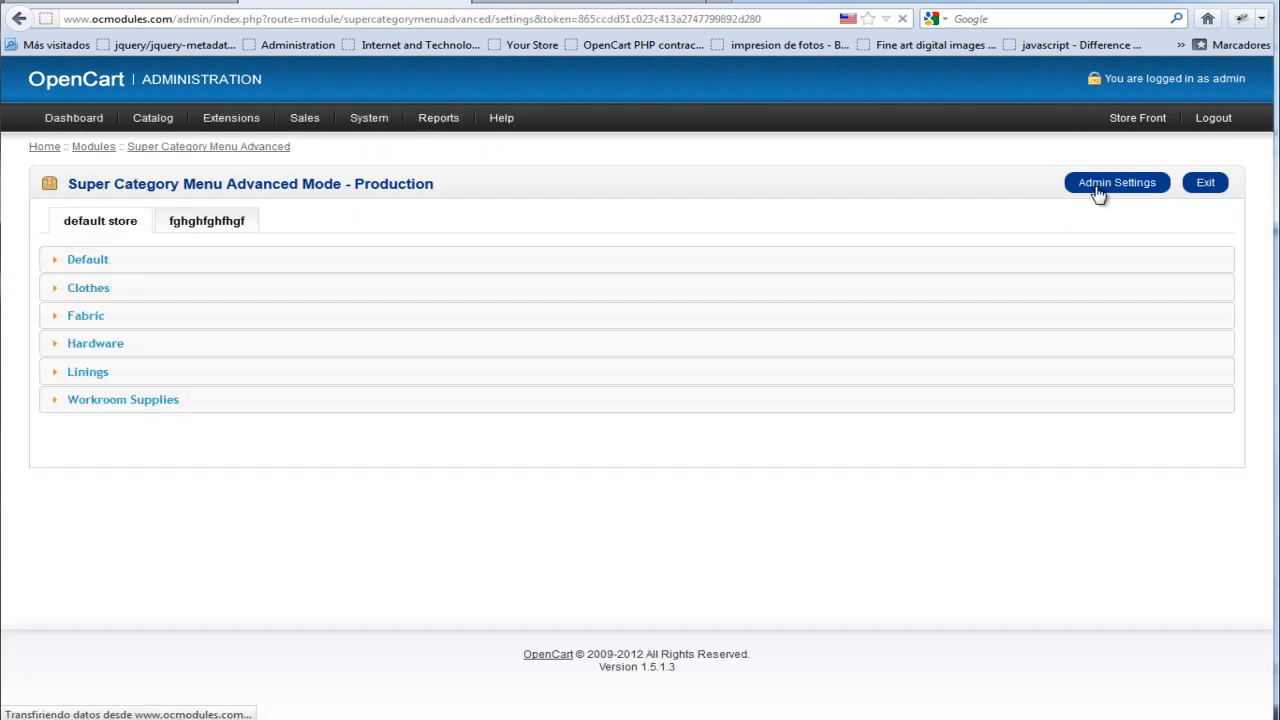
{"action": "left_click", "coordinate": [1116, 182]}
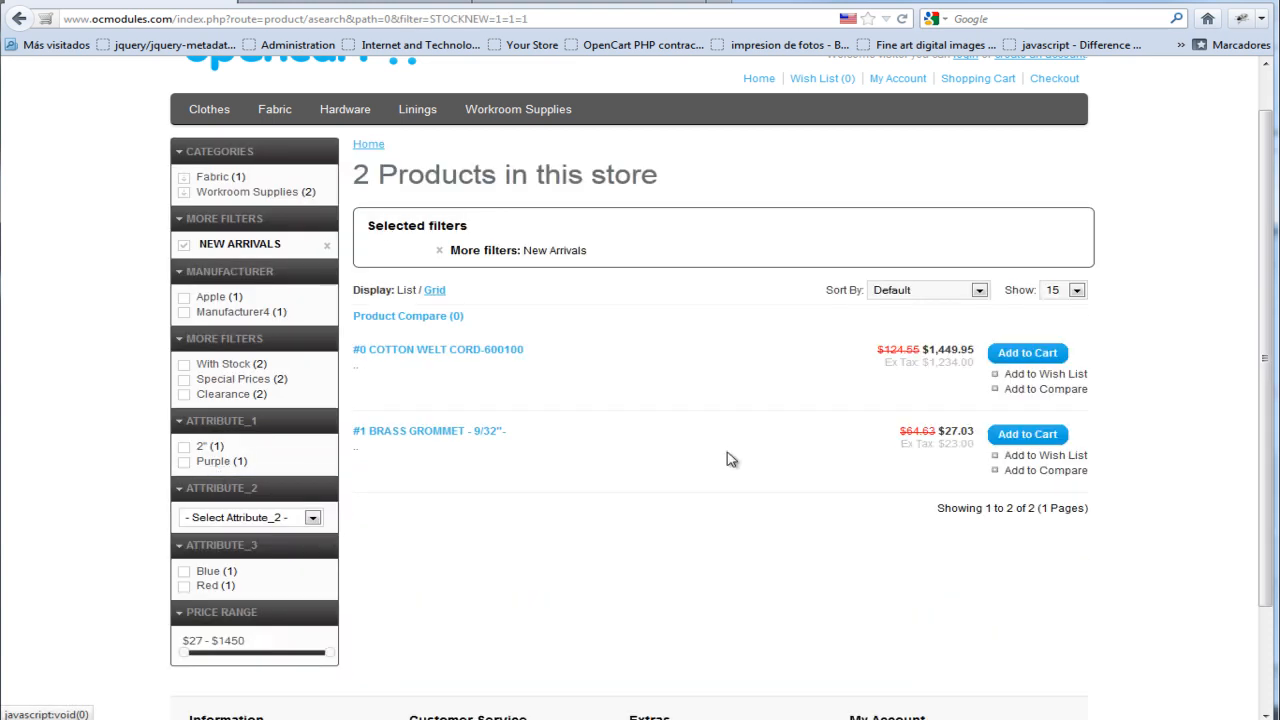
{"action": "mouse_move", "coordinate": [430, 290]}
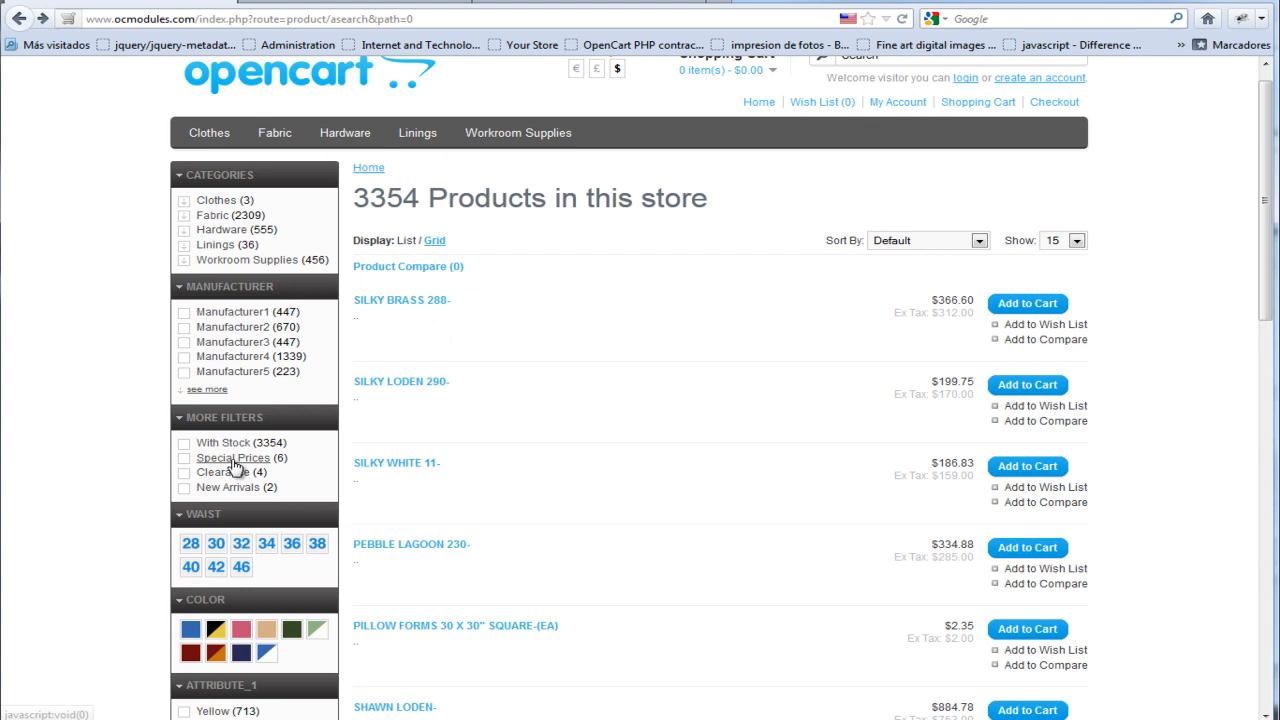
Filter by Special Prices, then by Clearance to list the four Clearance products.
{"action": "left_click", "coordinate": [184, 458]}
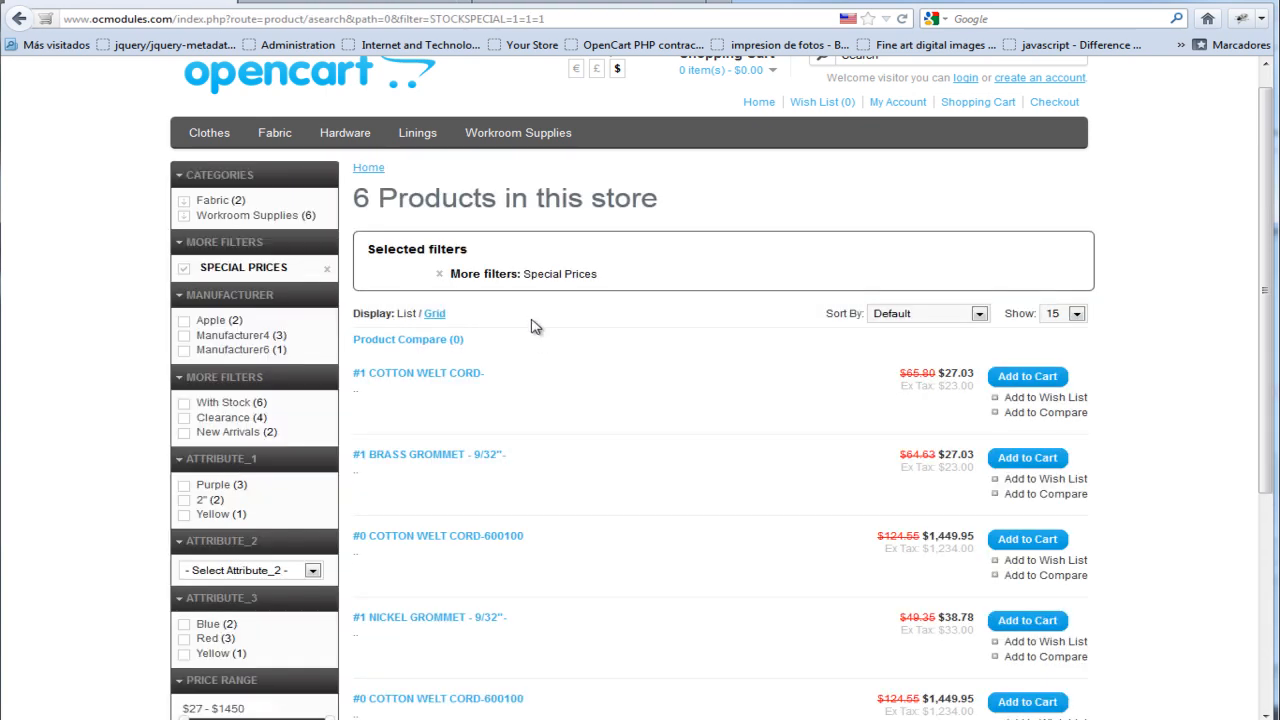
{"action": "mouse_move", "coordinate": [764, 386]}
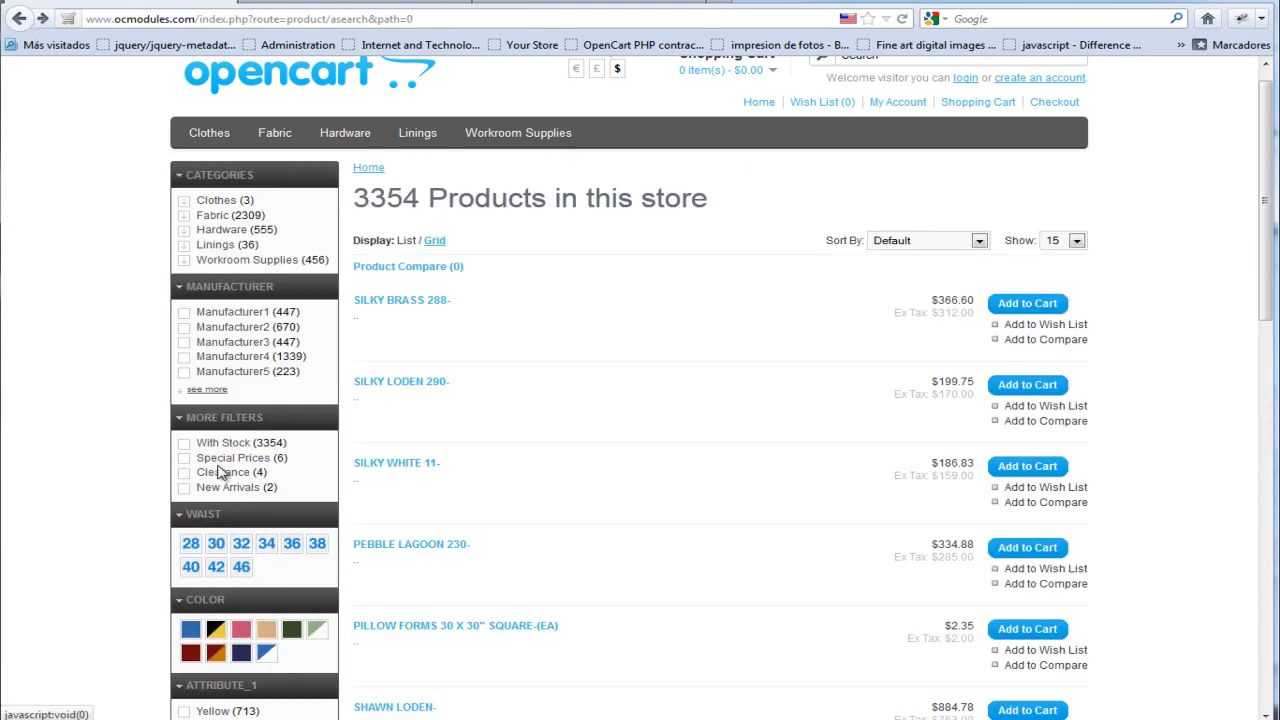
{"action": "left_click", "coordinate": [184, 472]}
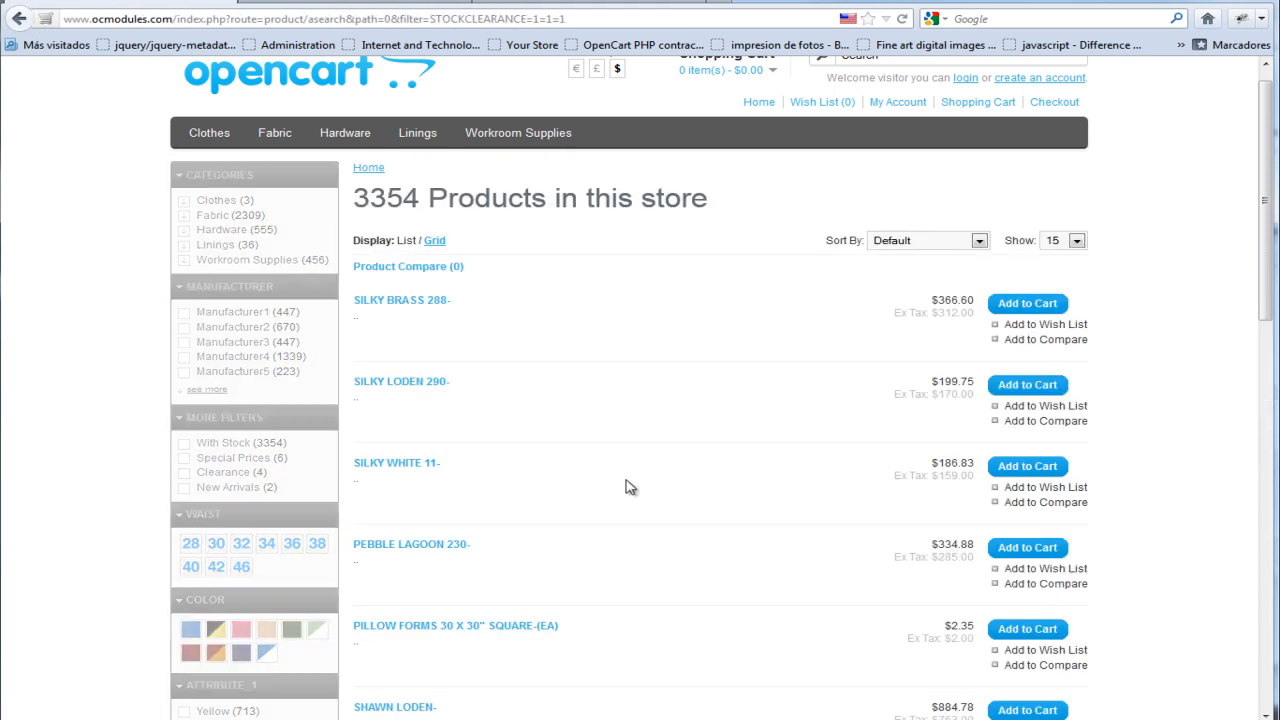
{"action": "left_click", "coordinate": [184, 472]}
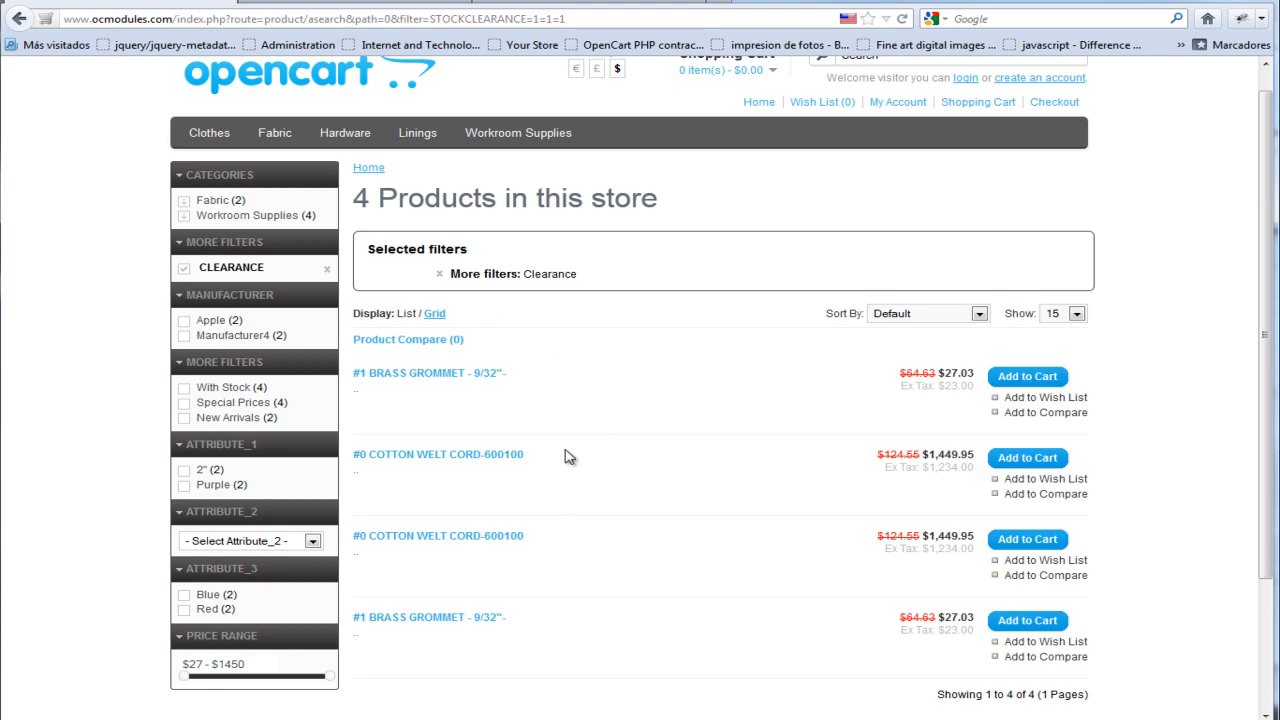
{"action": "scroll", "scroll_direction": "down", "scroll_amount": 3}
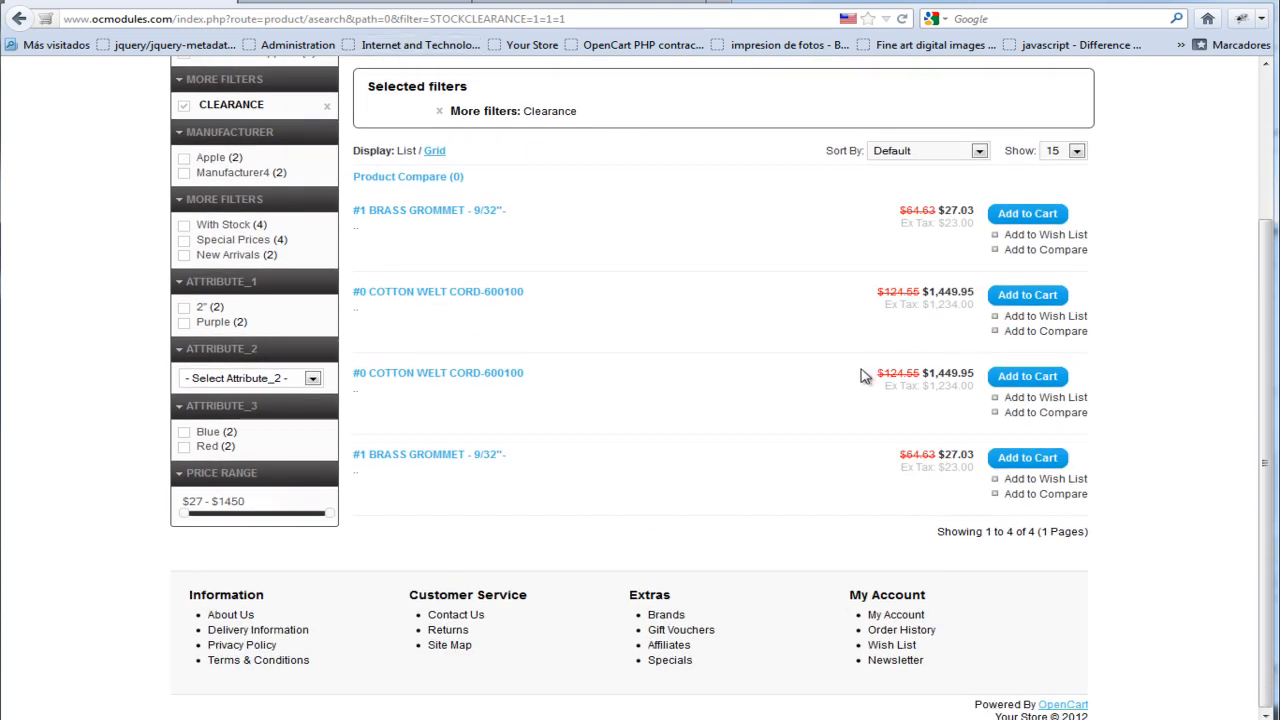